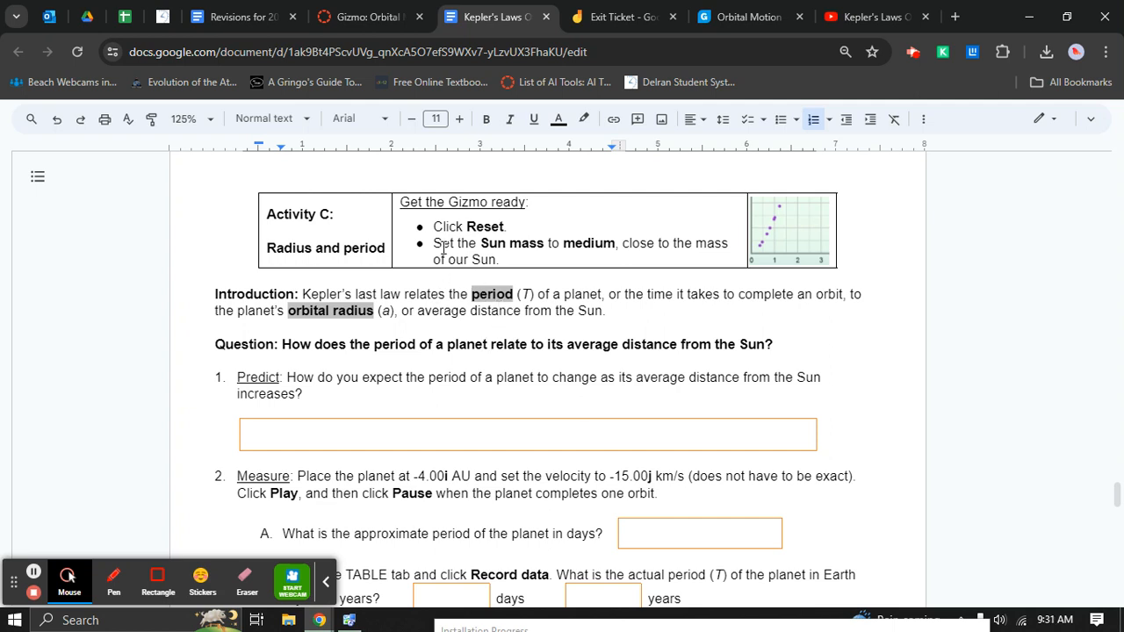
Set the Sun mass to medium (2 × 10^30 kg), keeping the planet mass medium.
double_click(457, 202)
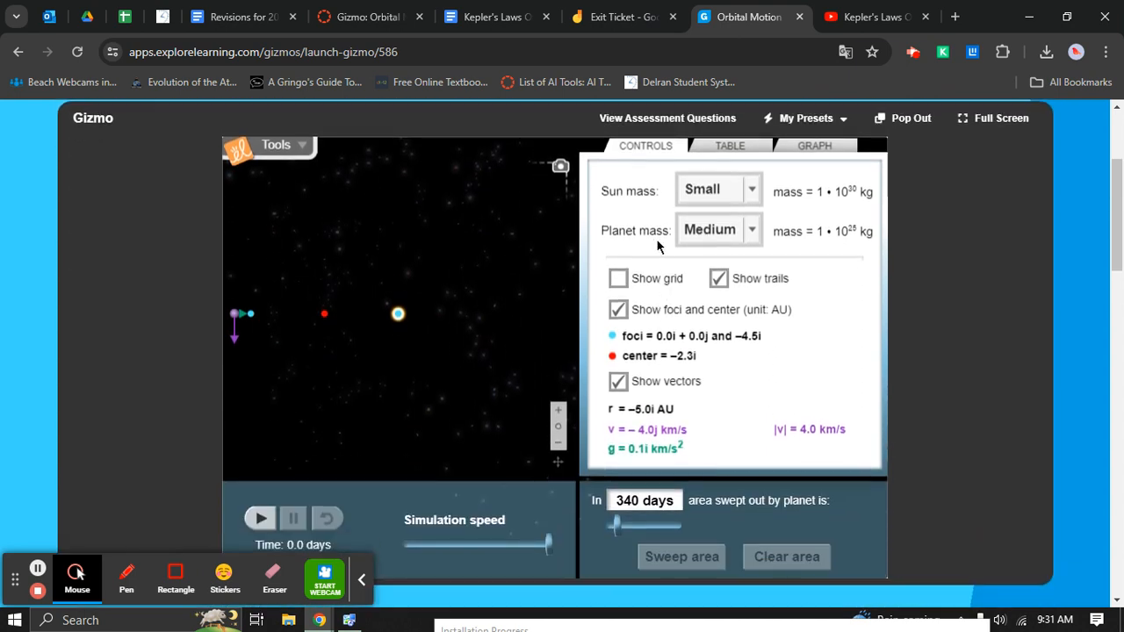
click(716, 189)
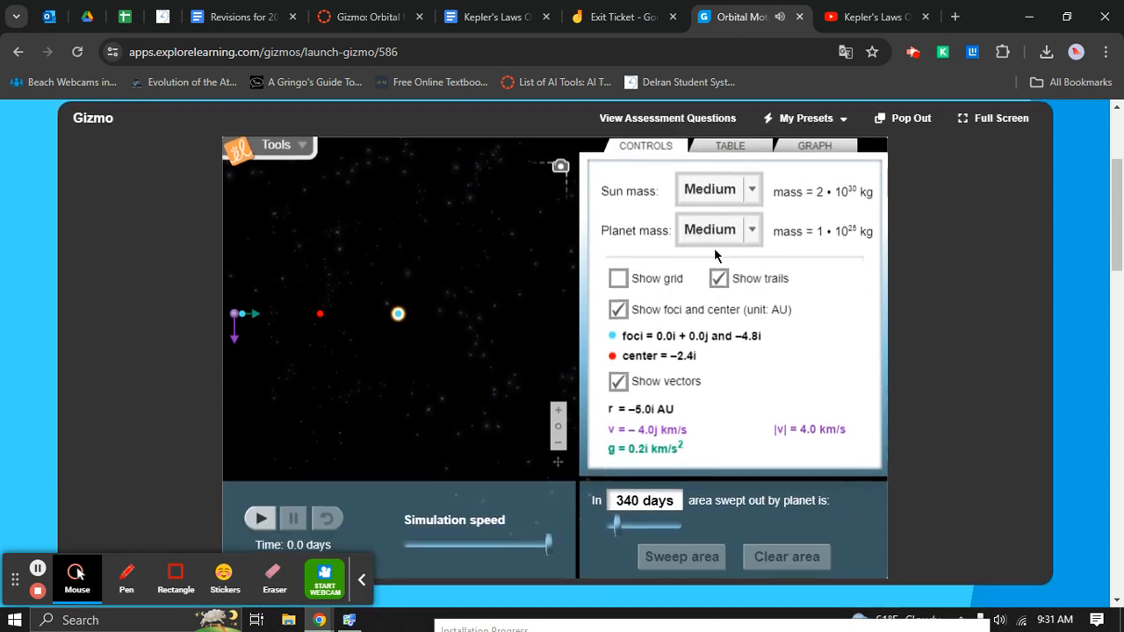
click(366, 18)
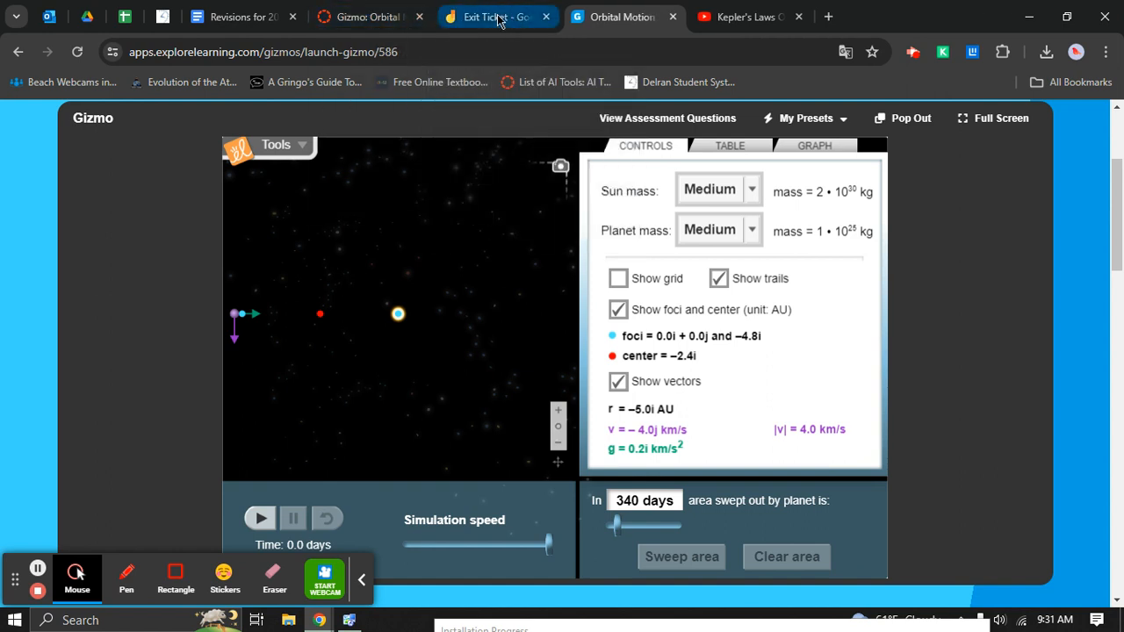
Review the worksheet's Measure step: planet at −4.00i AU with velocity −15.00j km/s.
click(488, 17)
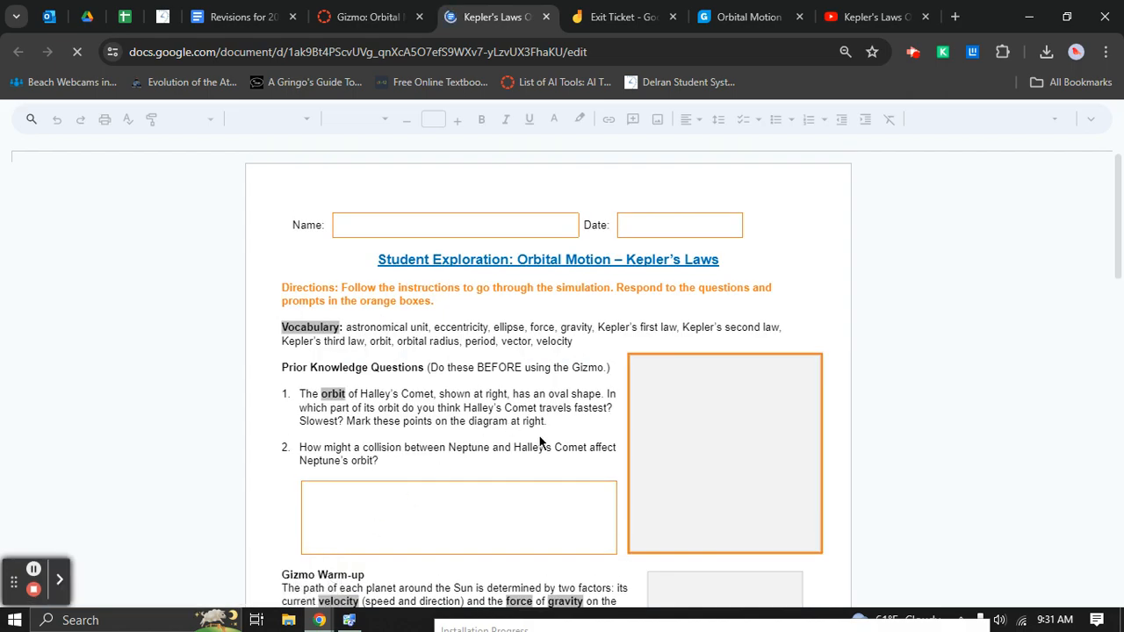
scroll(down, 3)
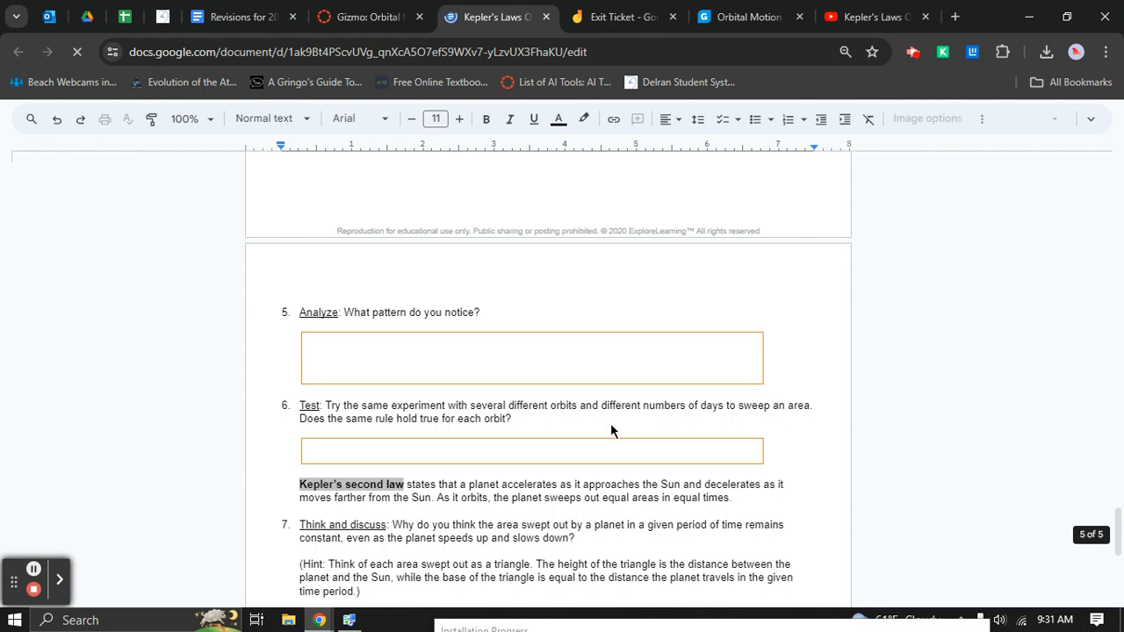
scroll(down, 3)
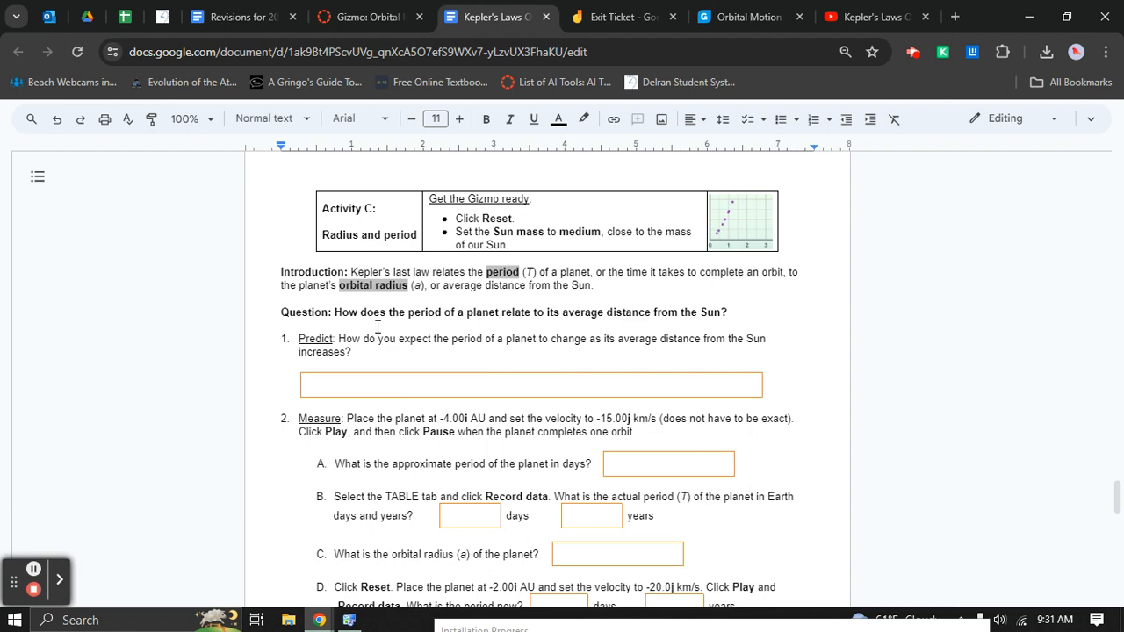
scroll(down, 3)
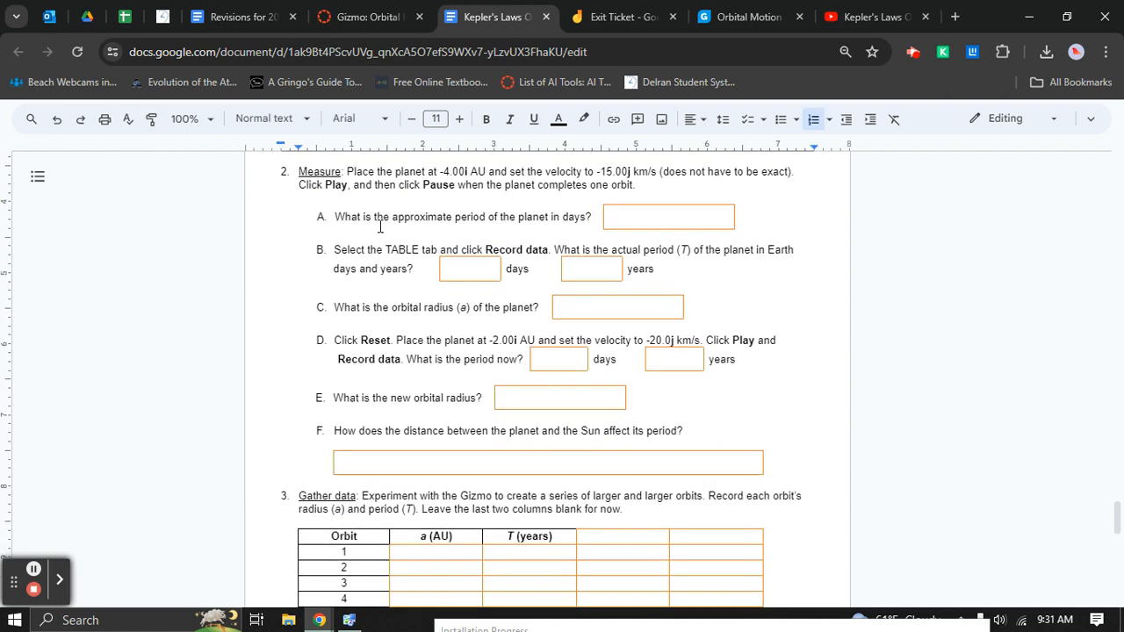
drag(397, 173, 676, 172)
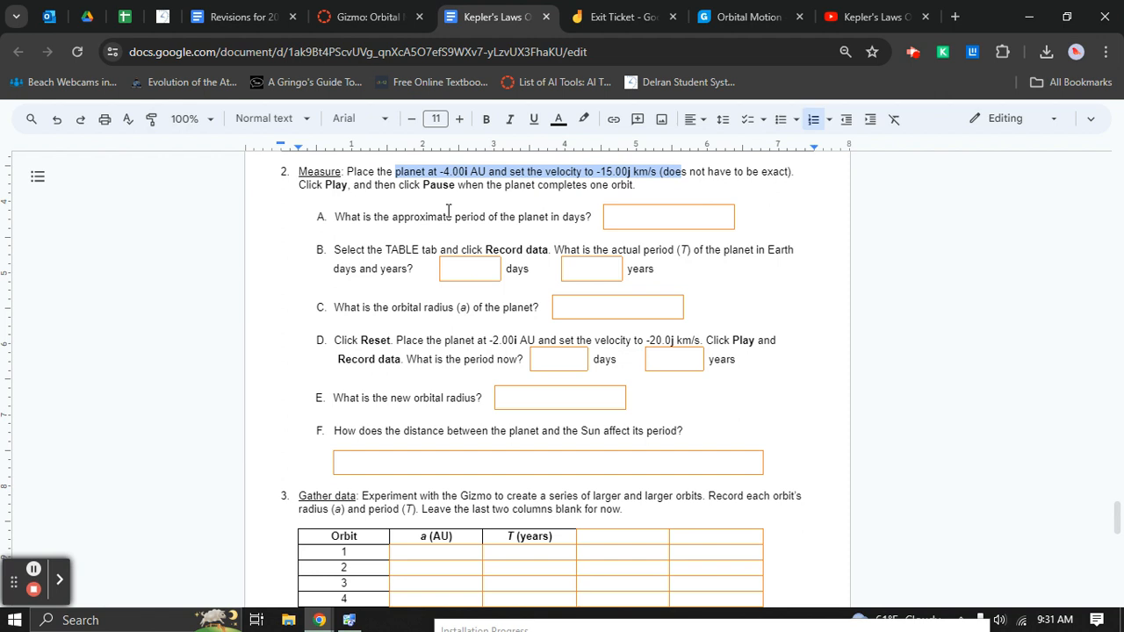
click(667, 217)
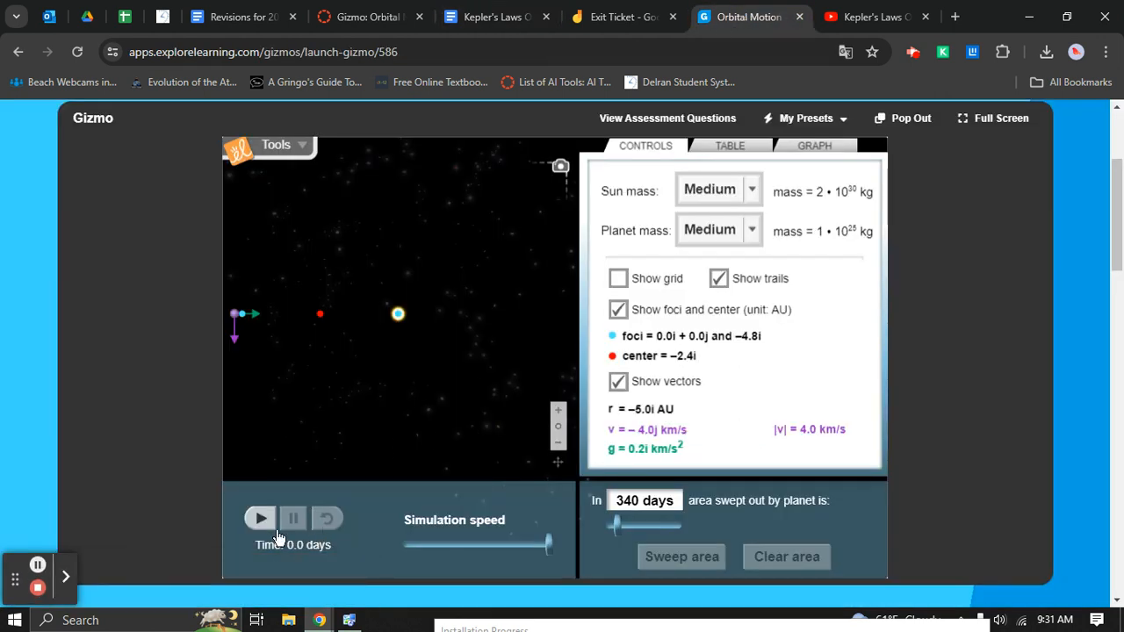
Run the planet through one full orbit and stop at 1460.0 days with the trail traced.
click(260, 518)
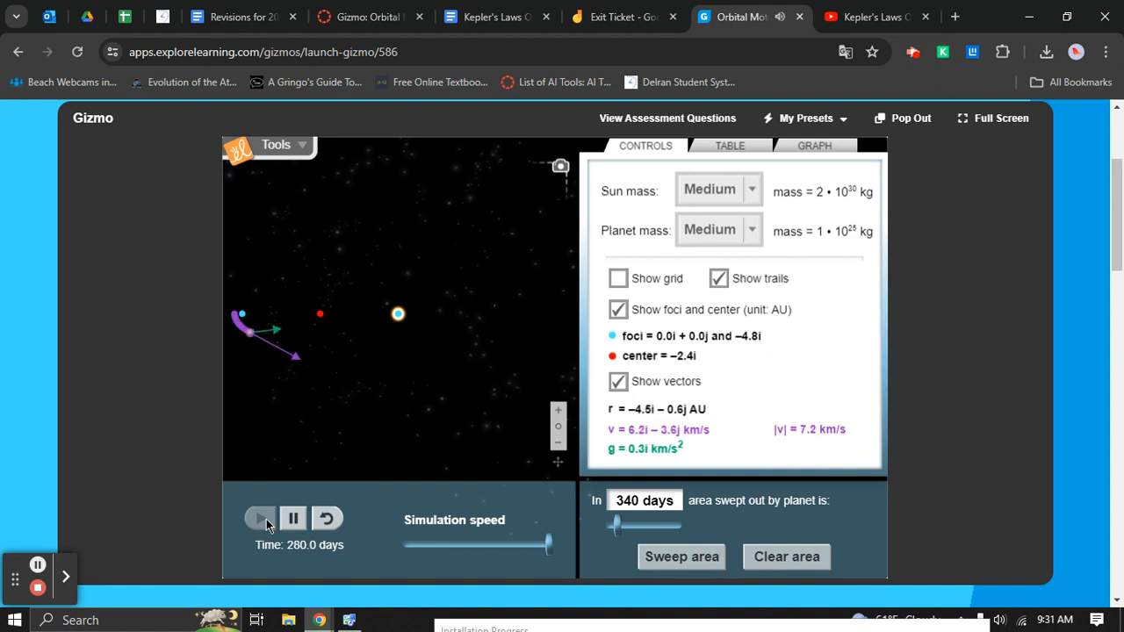
click(260, 516)
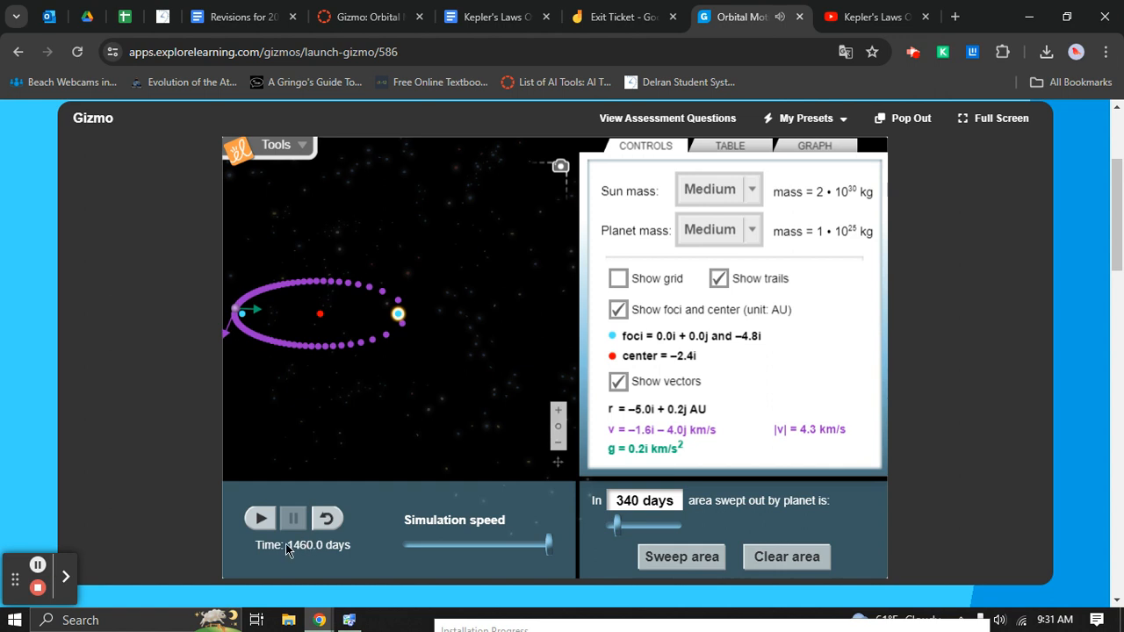
mouse_move(298, 553)
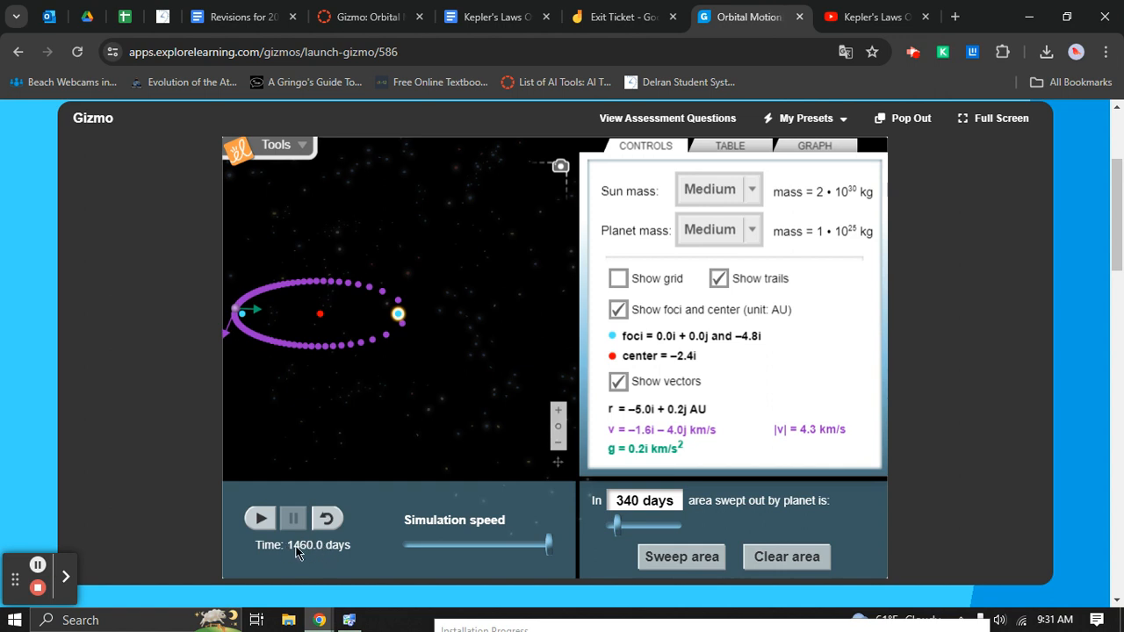
click(489, 18)
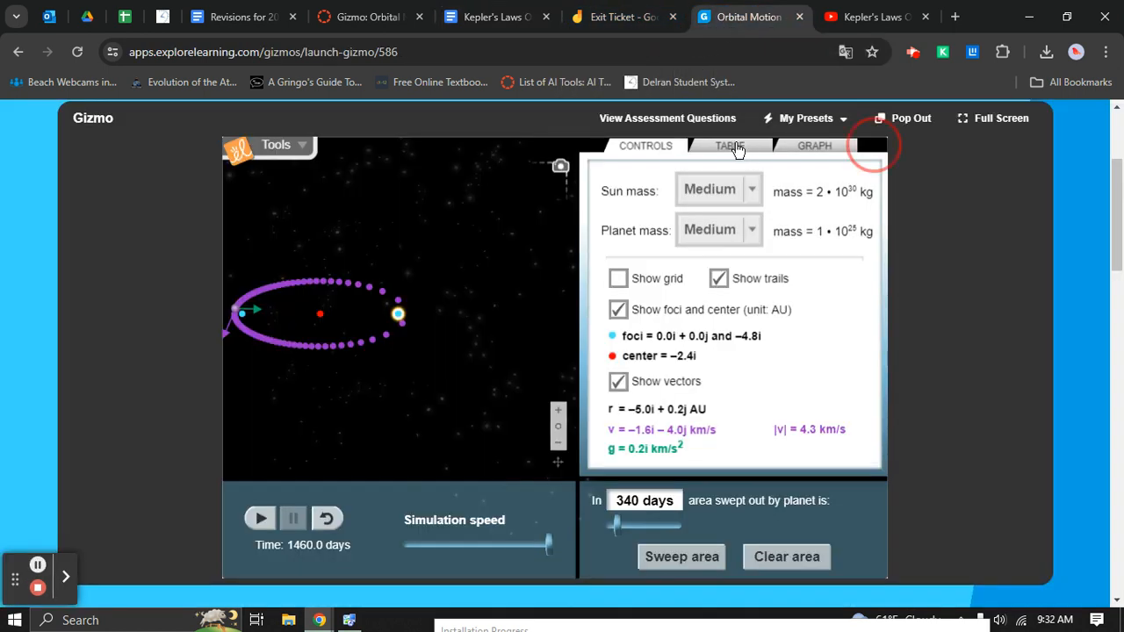
Show the table with the first orbit (2.62 AU, 4.204 years) and lower the simulation speed.
click(730, 146)
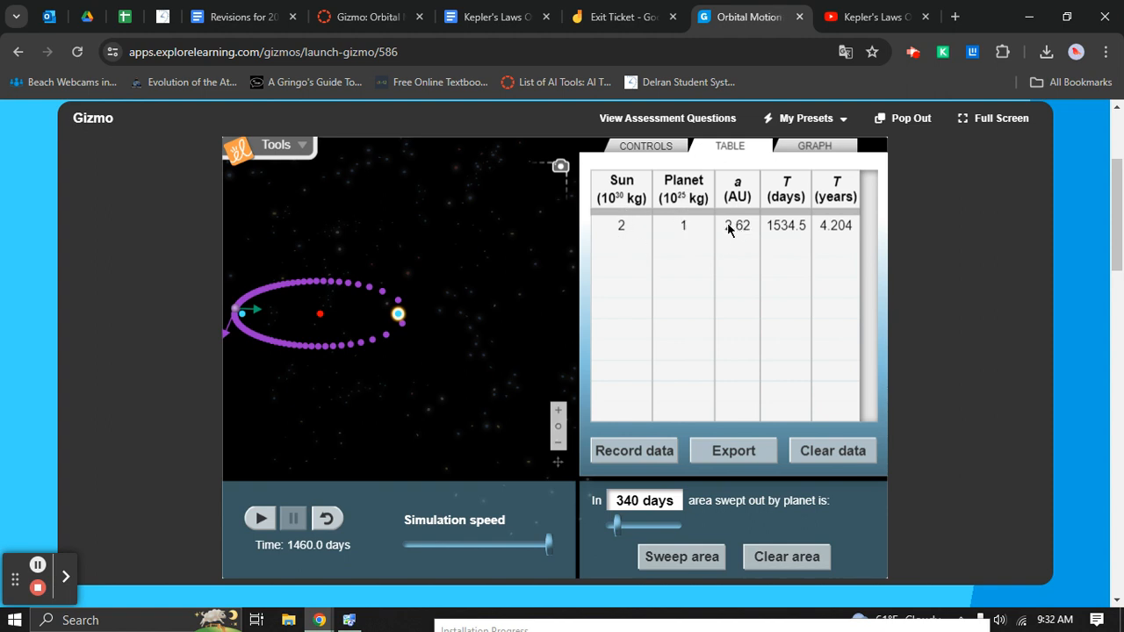
mouse_move(792, 237)
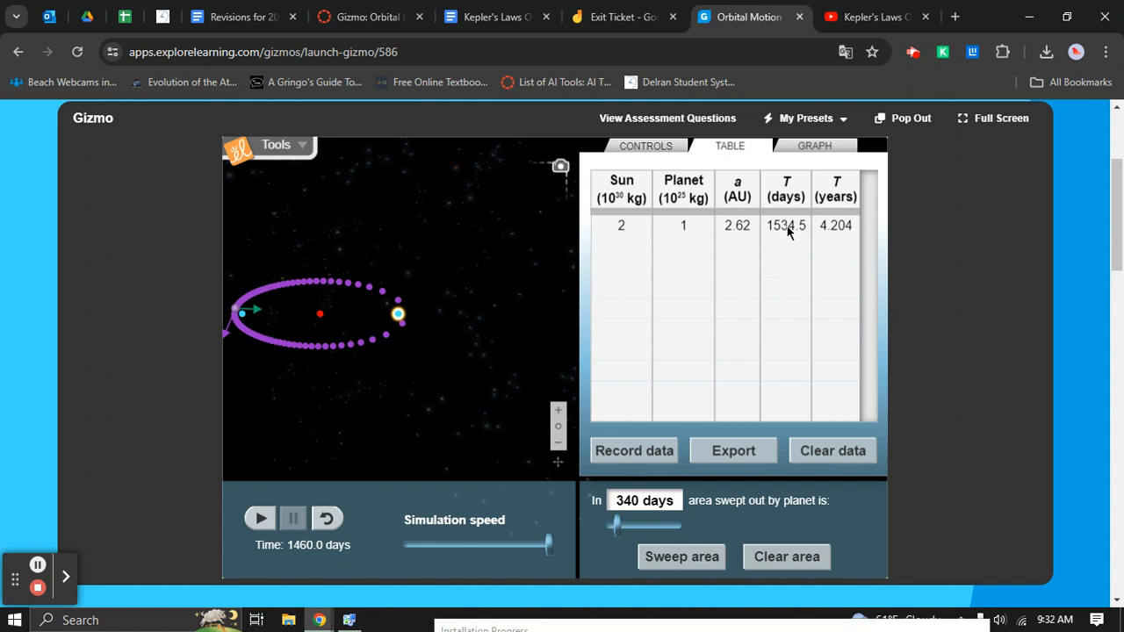
mouse_move(383, 323)
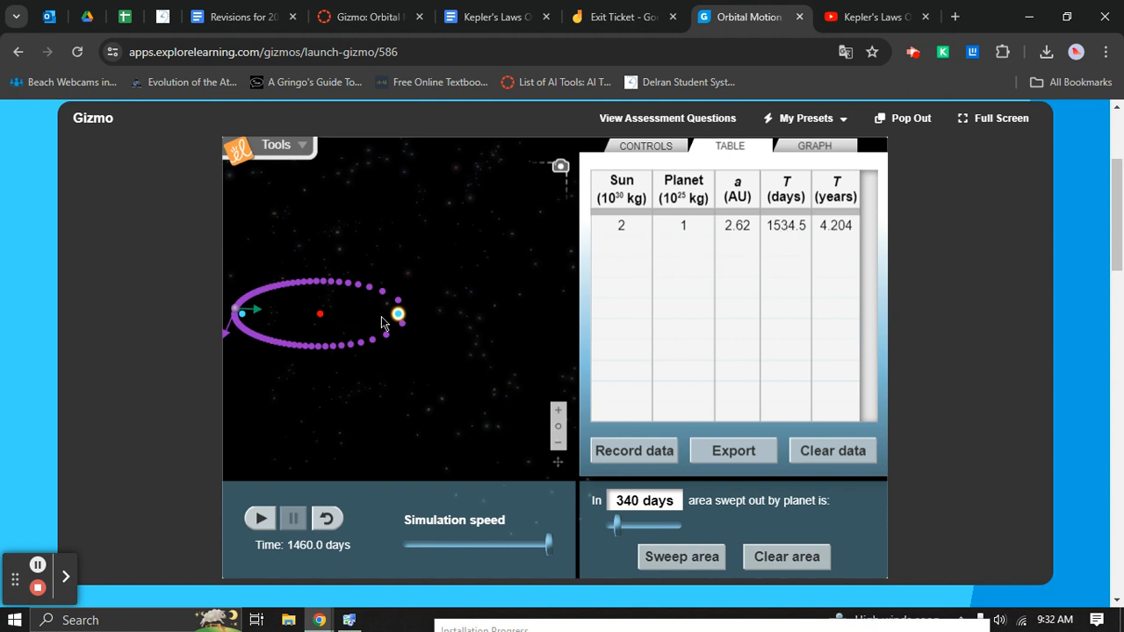
mouse_move(586, 328)
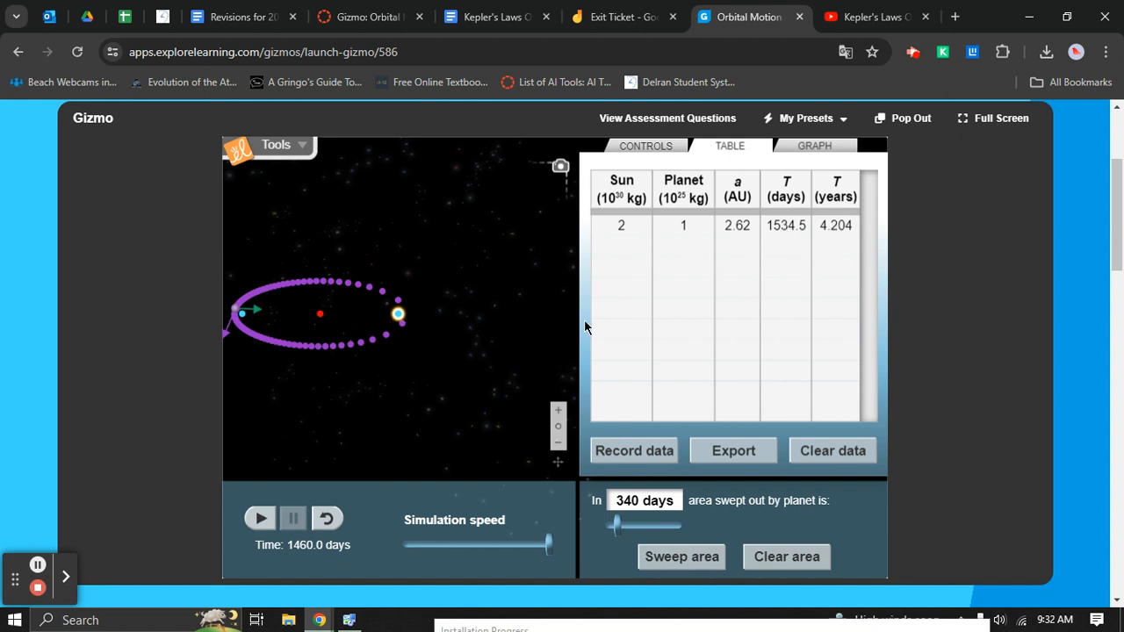
click(492, 17)
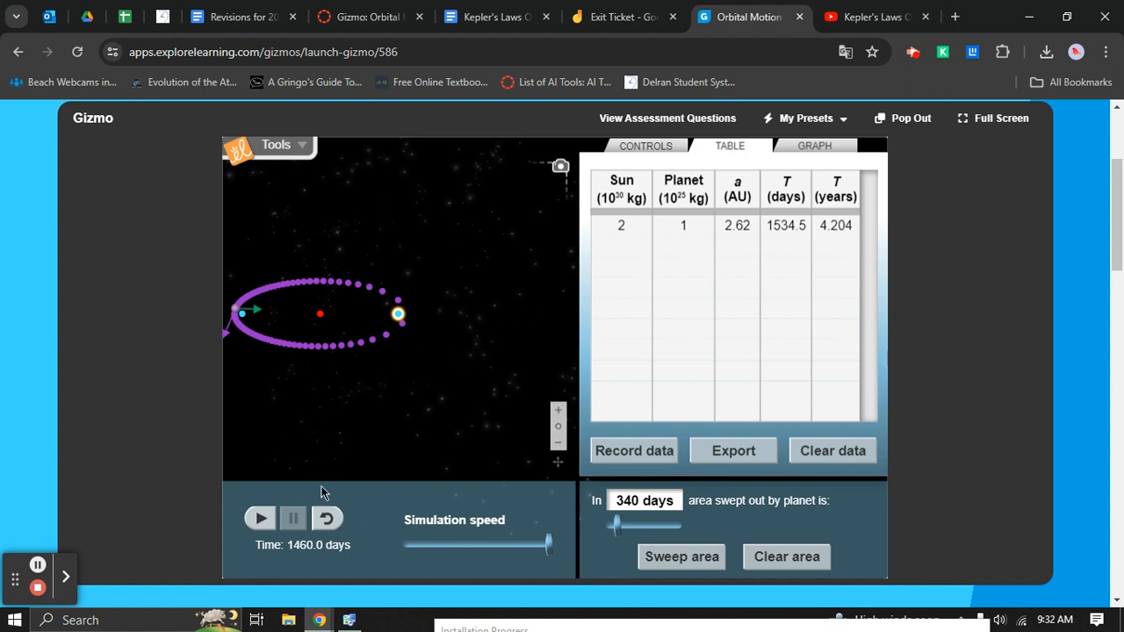
drag(548, 544, 495, 544)
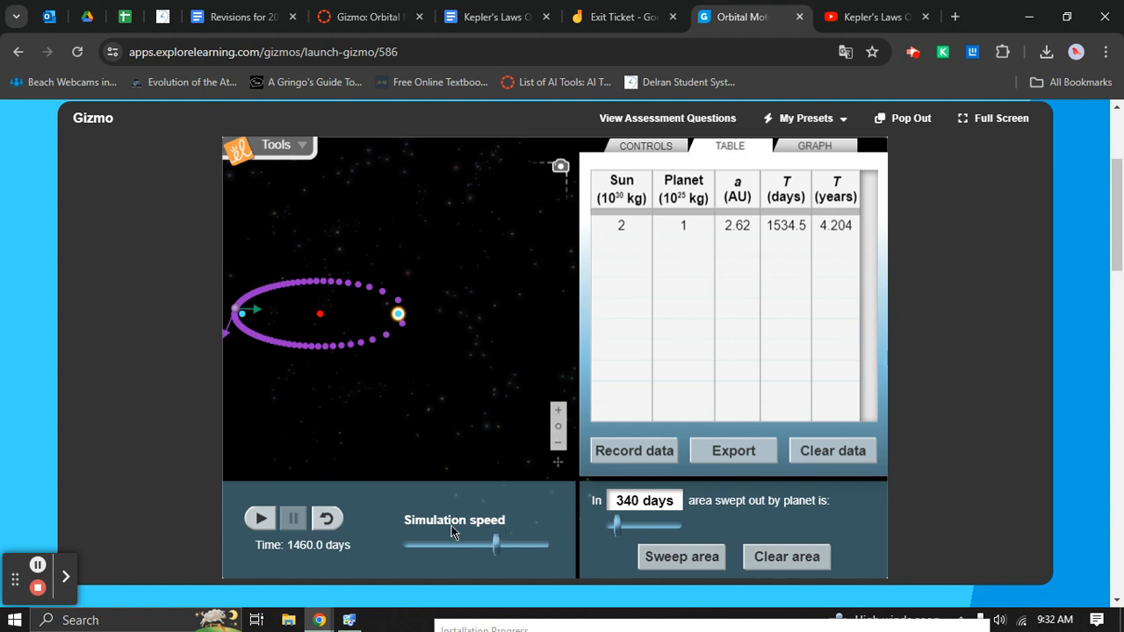
Bring the worksheet's Gather data table into view and mark the larger-orbits instruction.
click(502, 18)
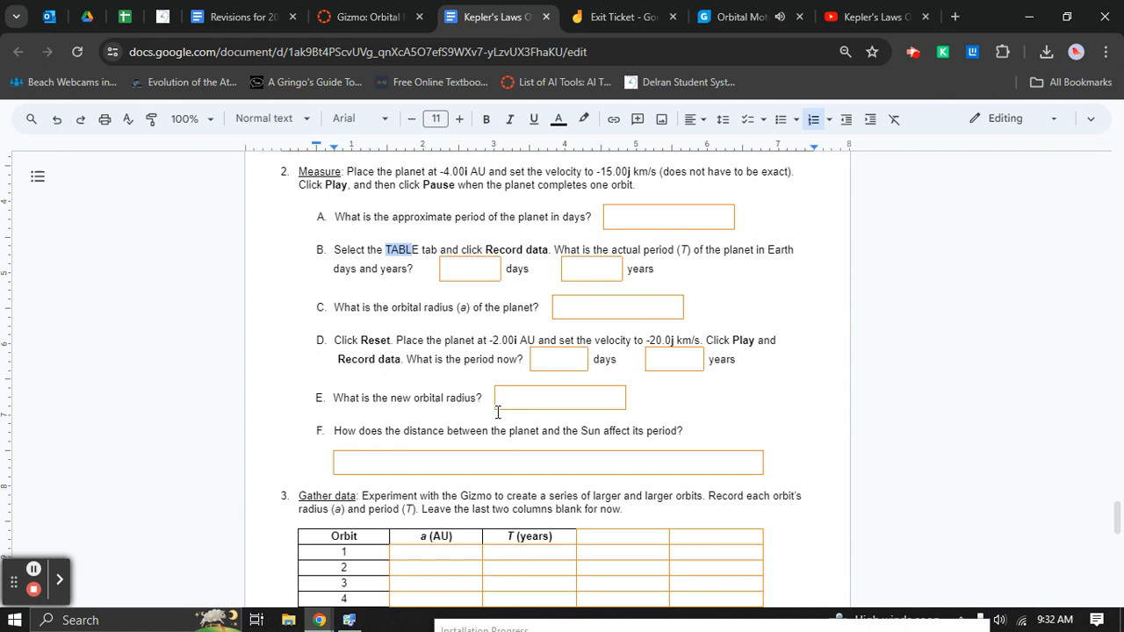
scroll(down, 3)
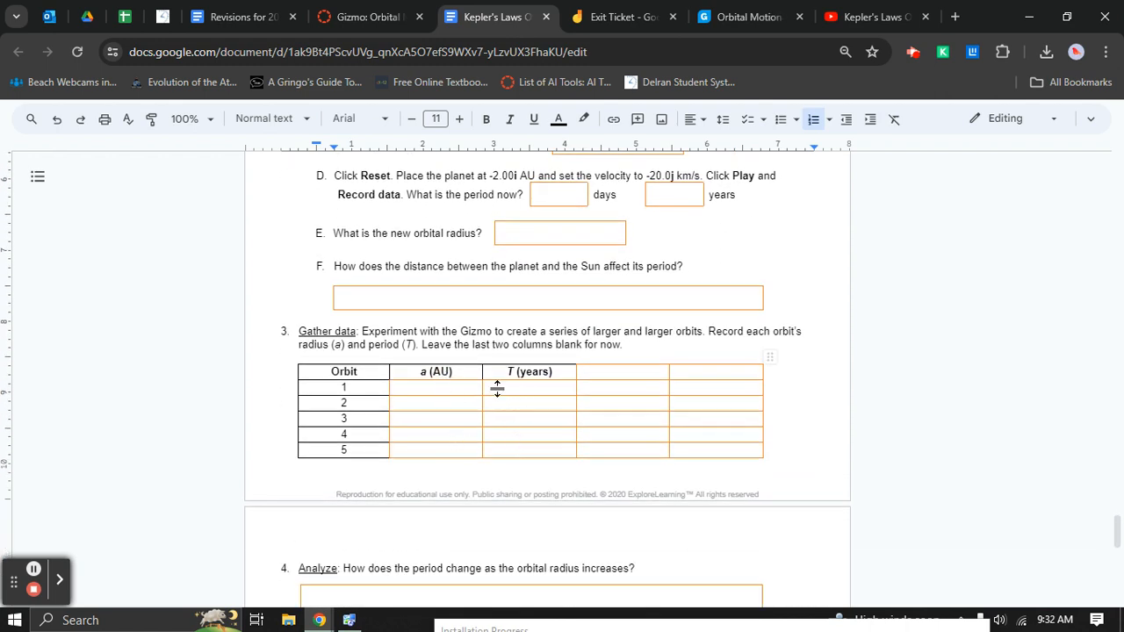
drag(518, 330, 702, 330)
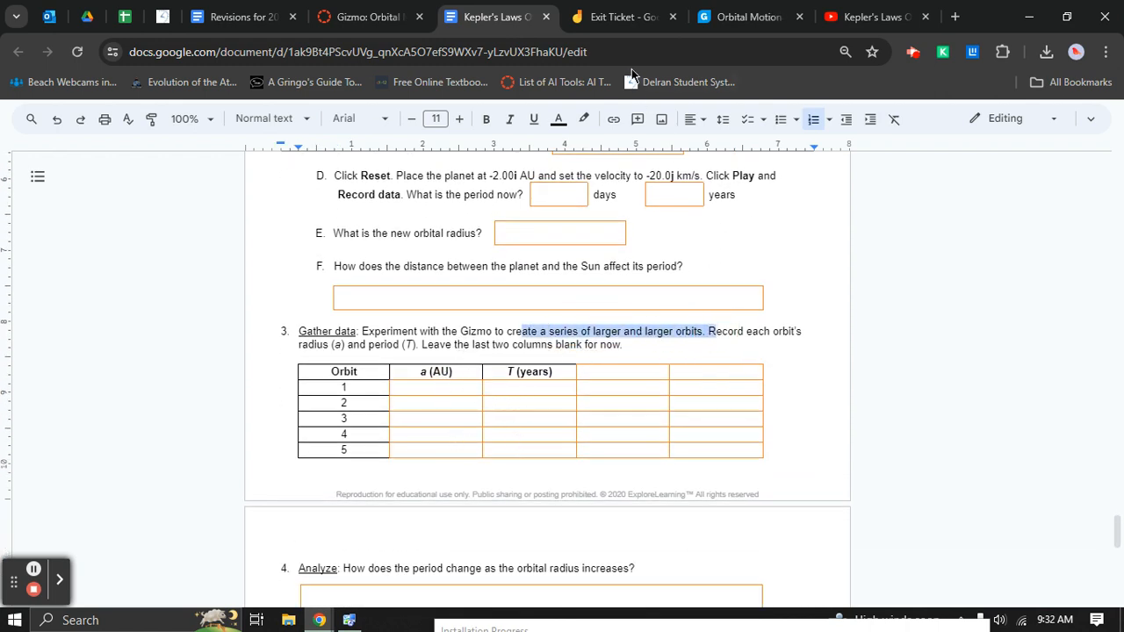
Reset, run larger orbits and record them, adding 2.78 AU and 3.79 AU rows to the table.
click(747, 17)
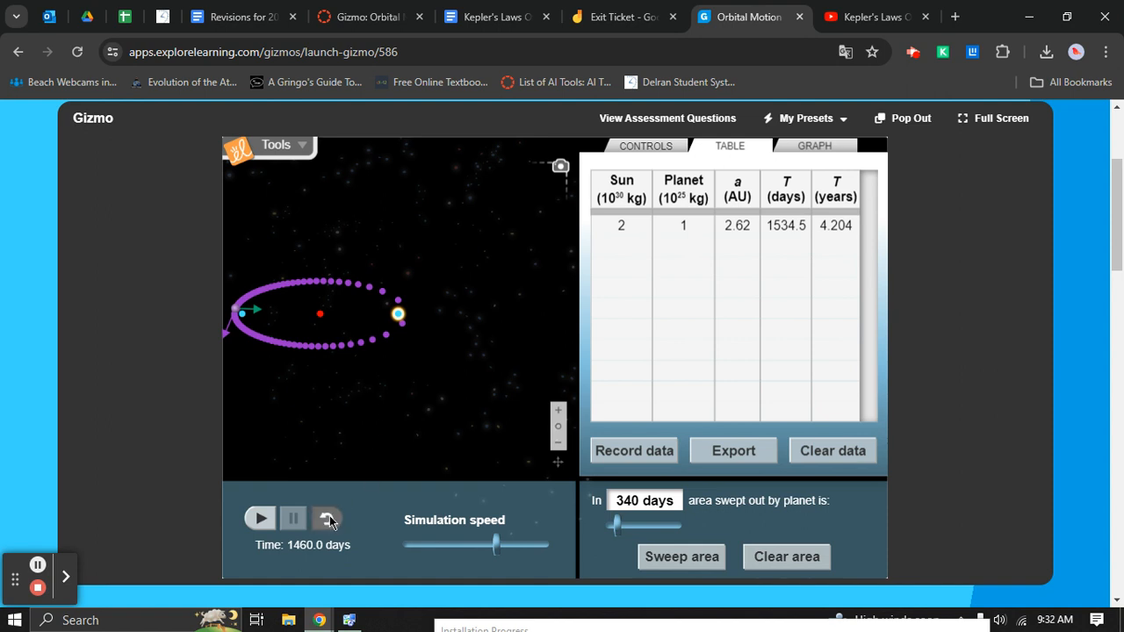
click(327, 519)
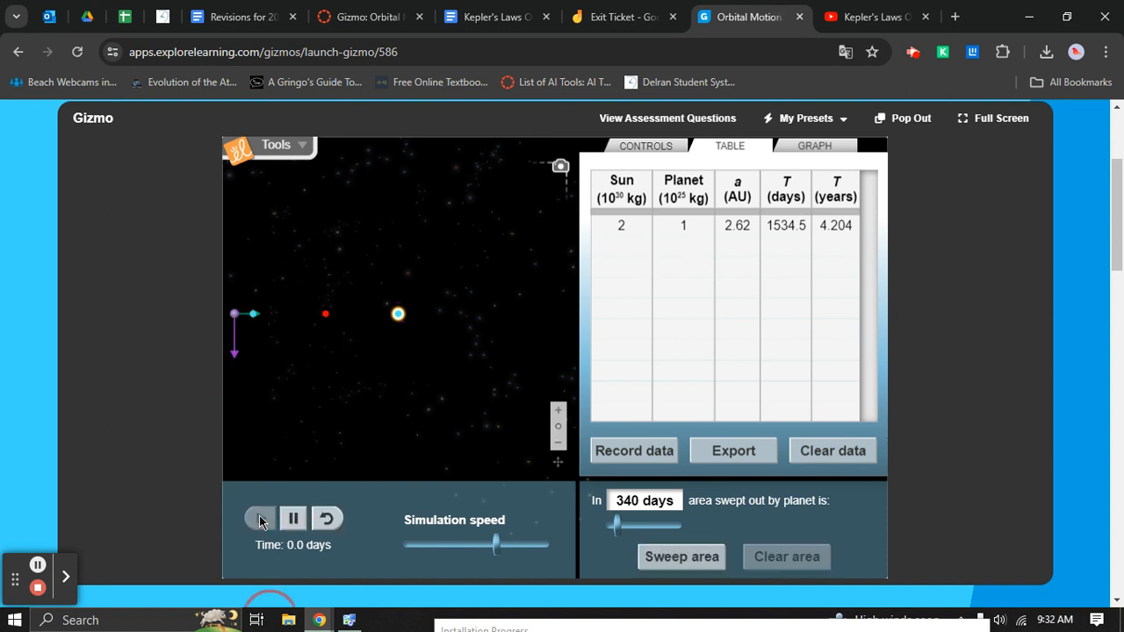
click(260, 518)
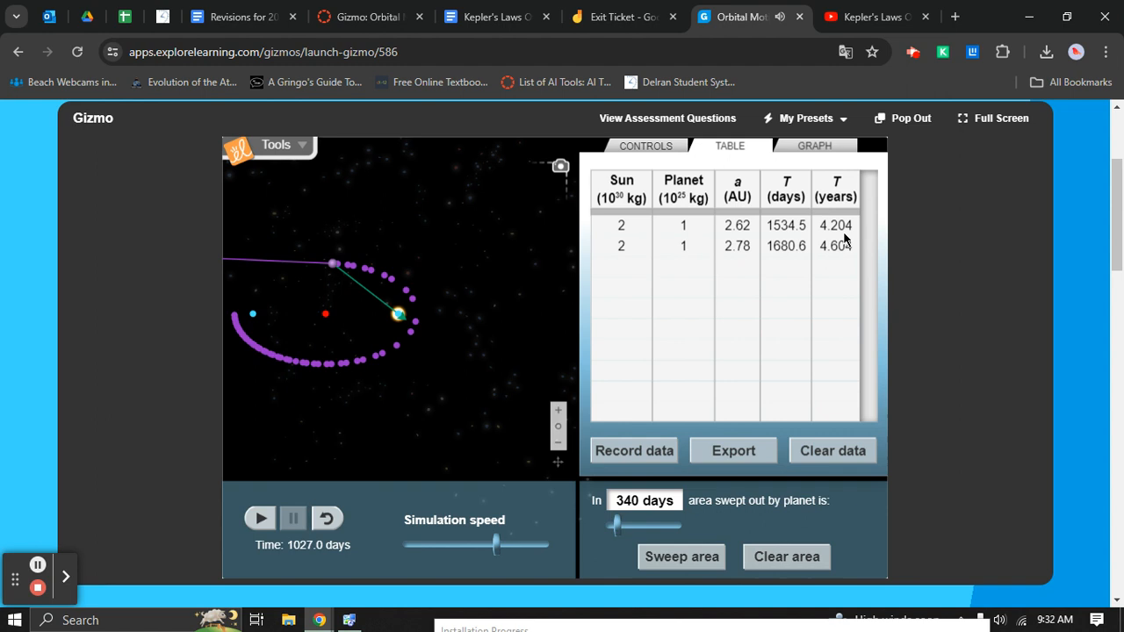
click(326, 519)
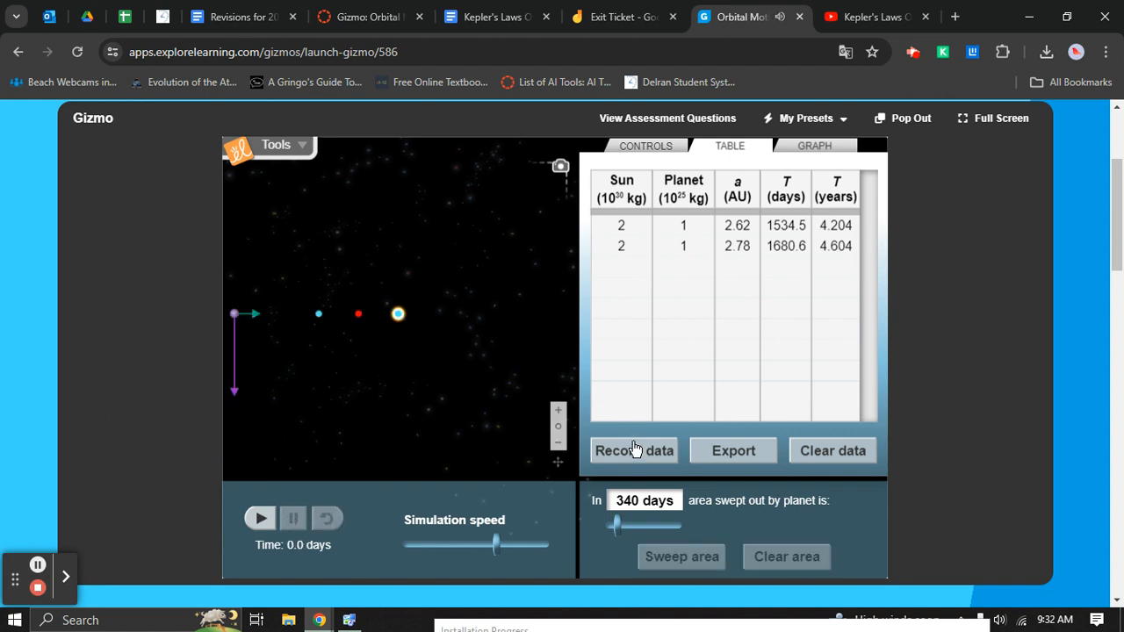
click(634, 449)
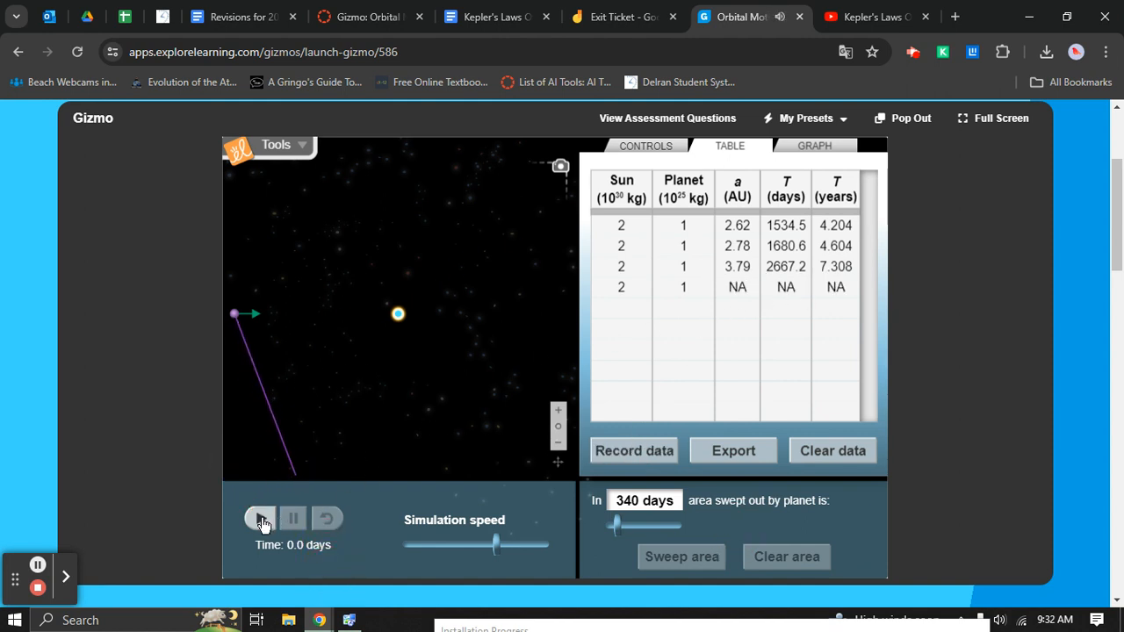
Run another orbit, reset the simulation to 0.0 days, and return to the worksheet.
click(260, 518)
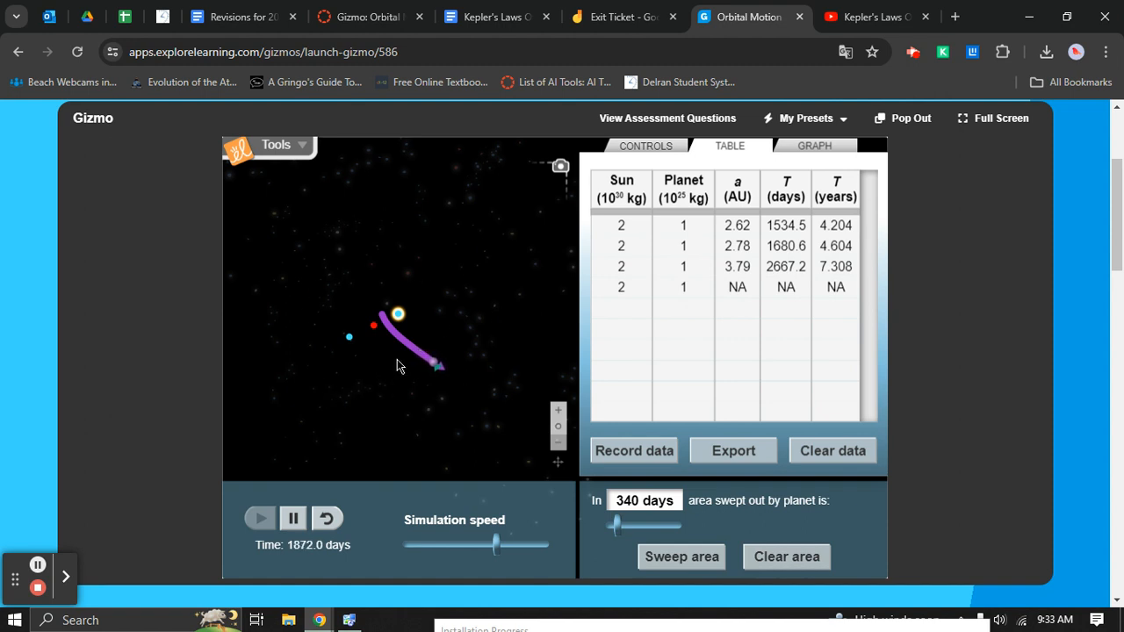
click(327, 516)
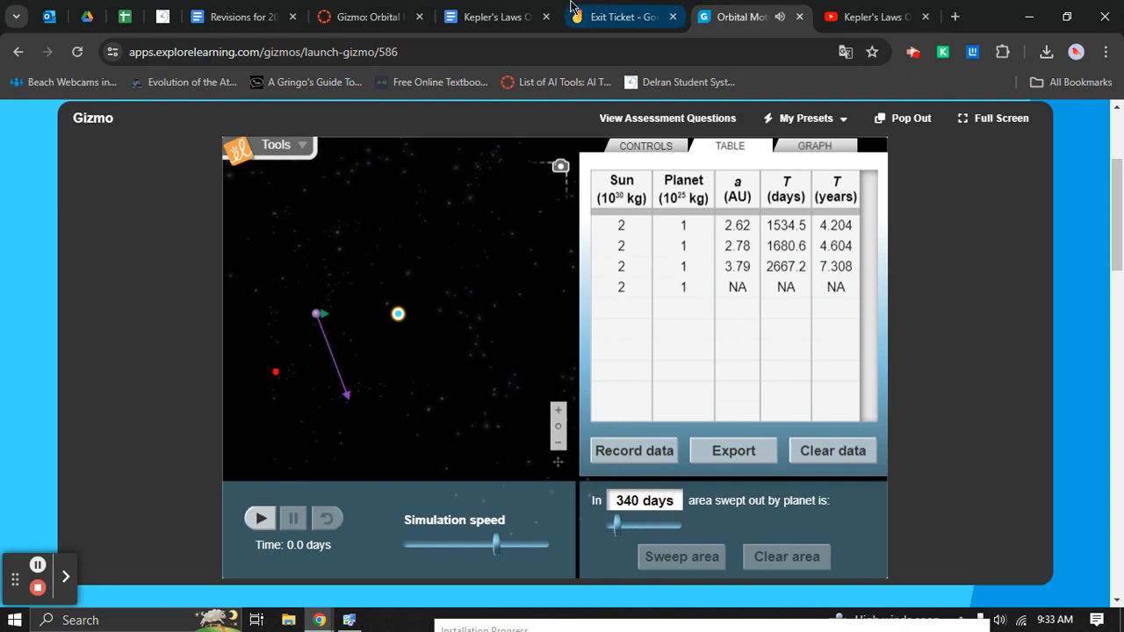
click(485, 16)
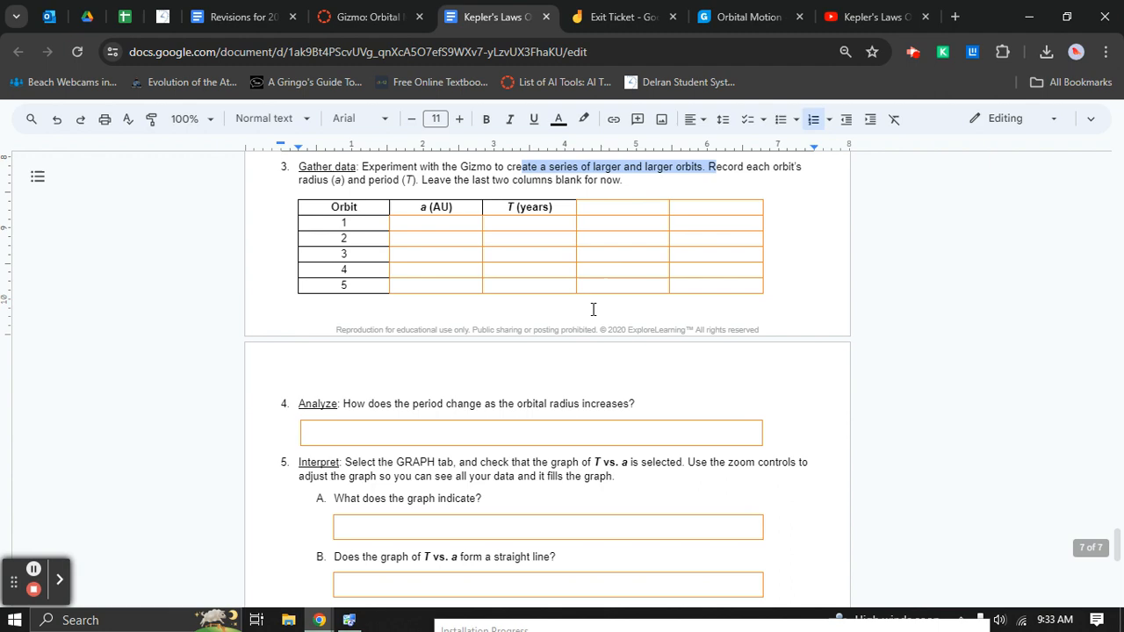
scroll(down, 3)
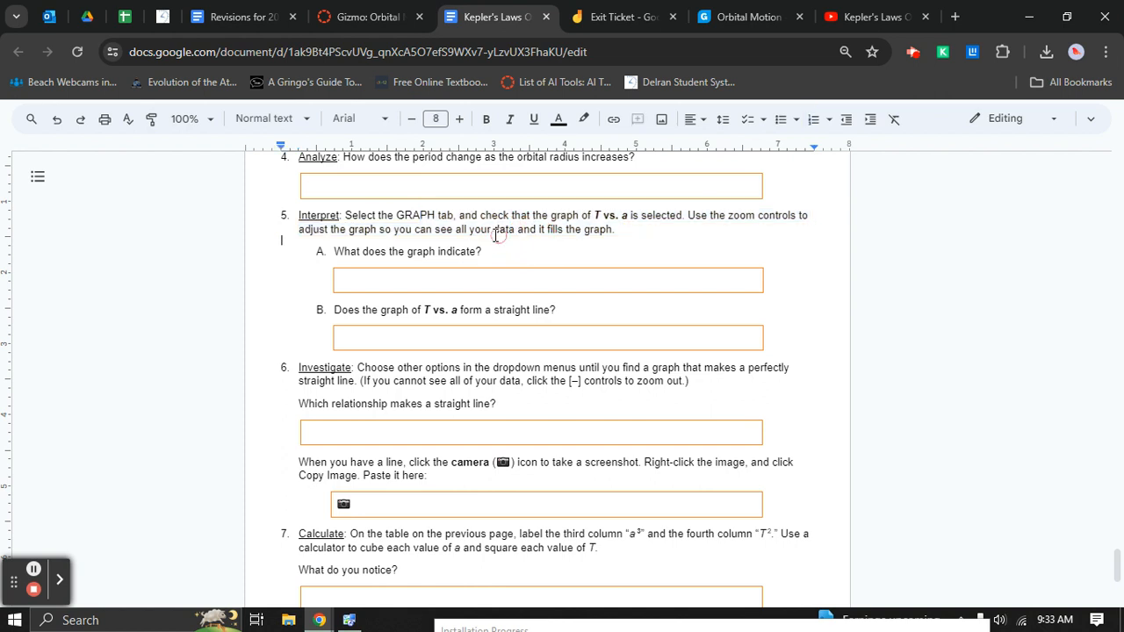
scroll(down, 3)
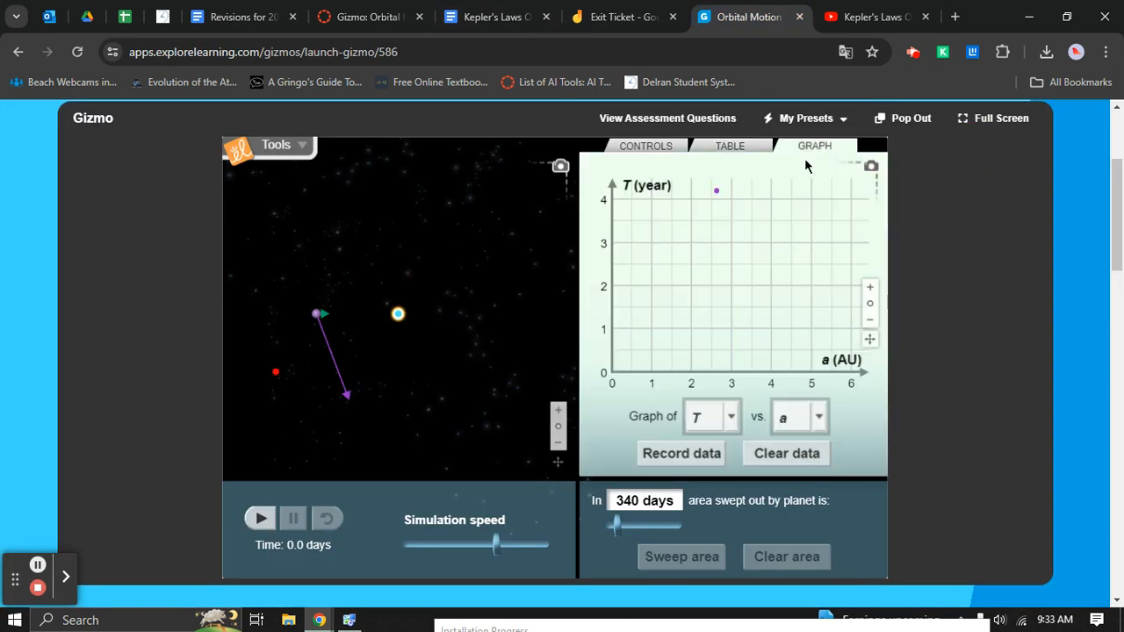
Plot T² on the vertical axis and zoom the graph to fit the recorded points.
click(869, 320)
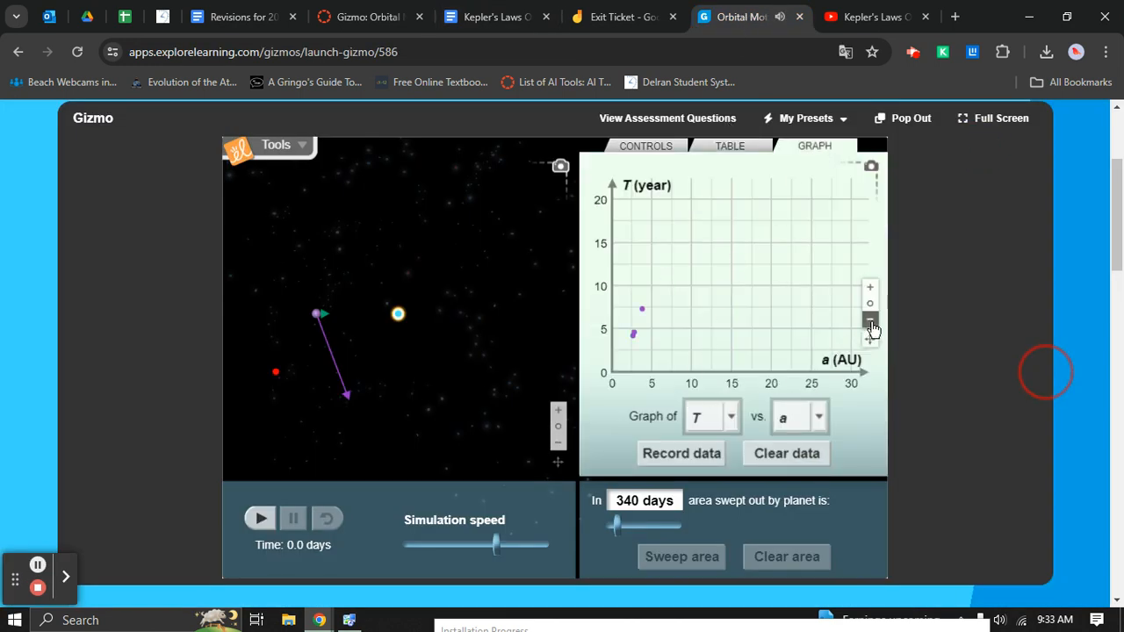
click(869, 322)
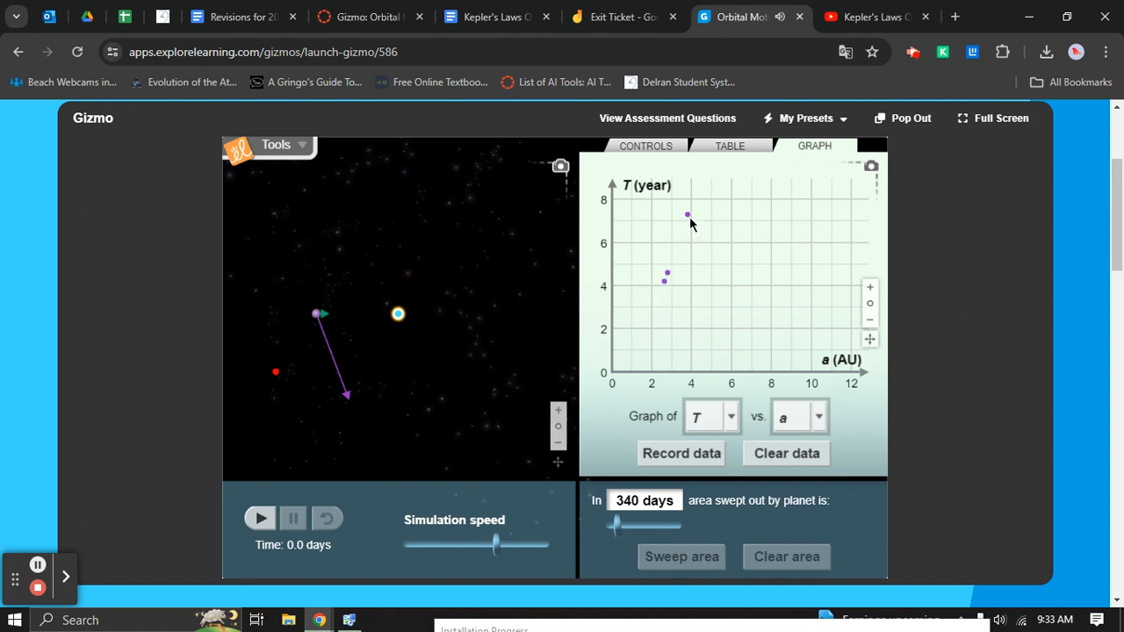
click(731, 417)
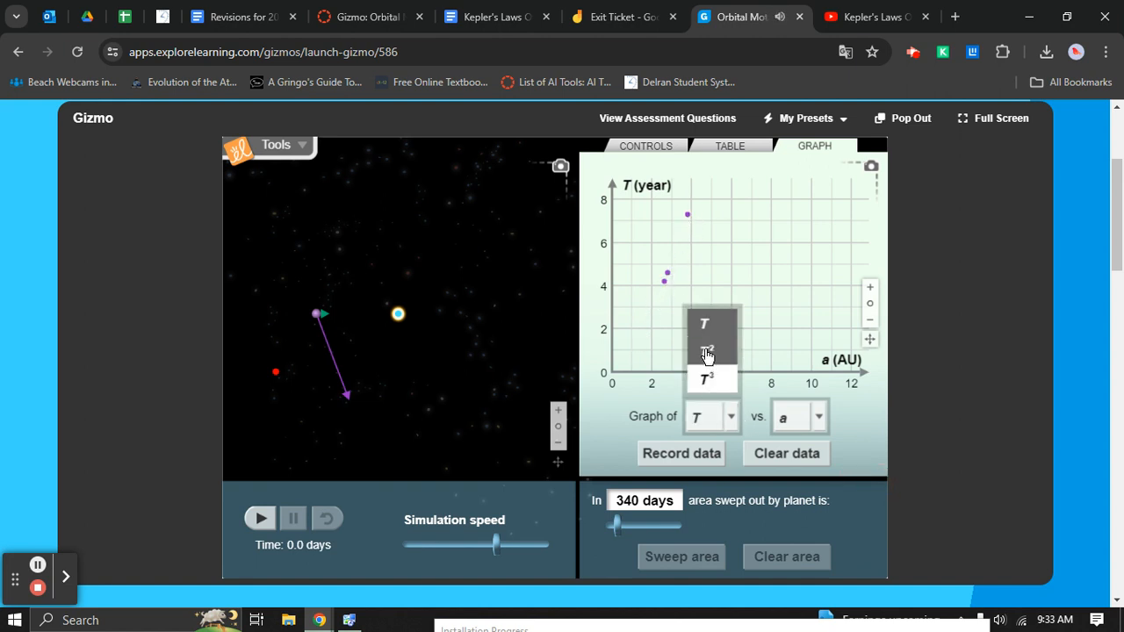
click(706, 353)
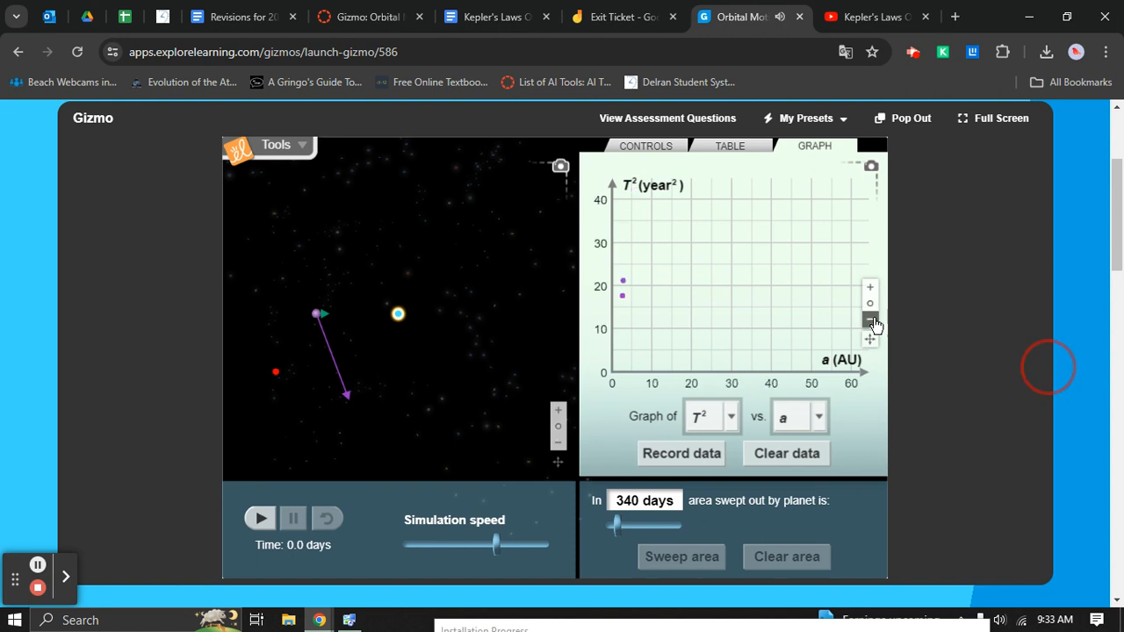
click(819, 416)
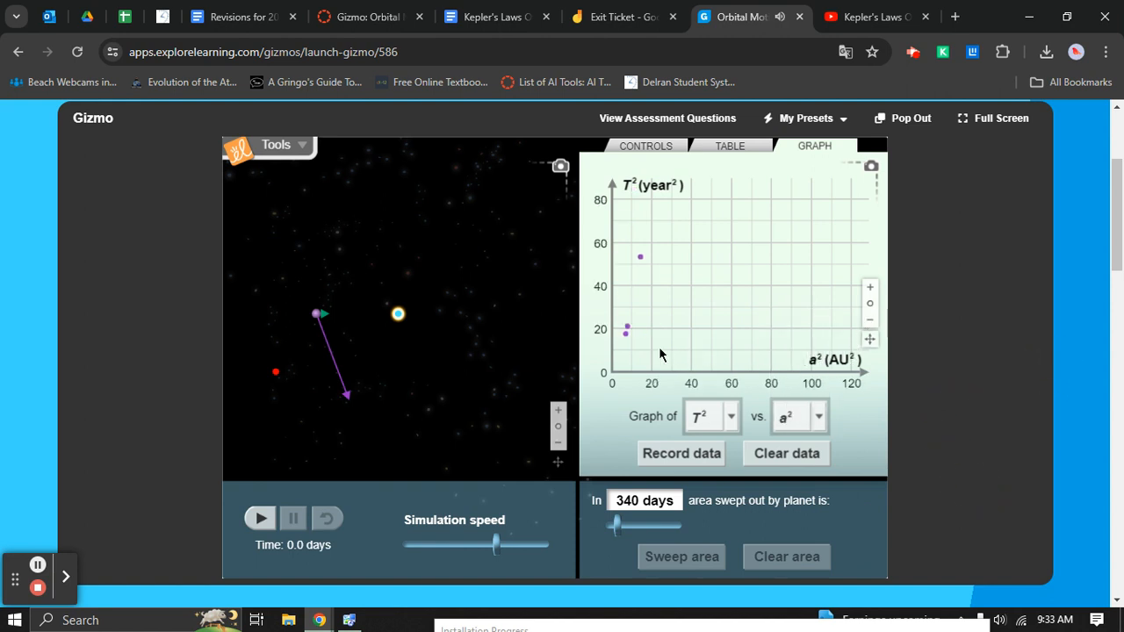
Set the horizontal axis to a³ so the graph plots T² against a³ as a straight line.
click(818, 416)
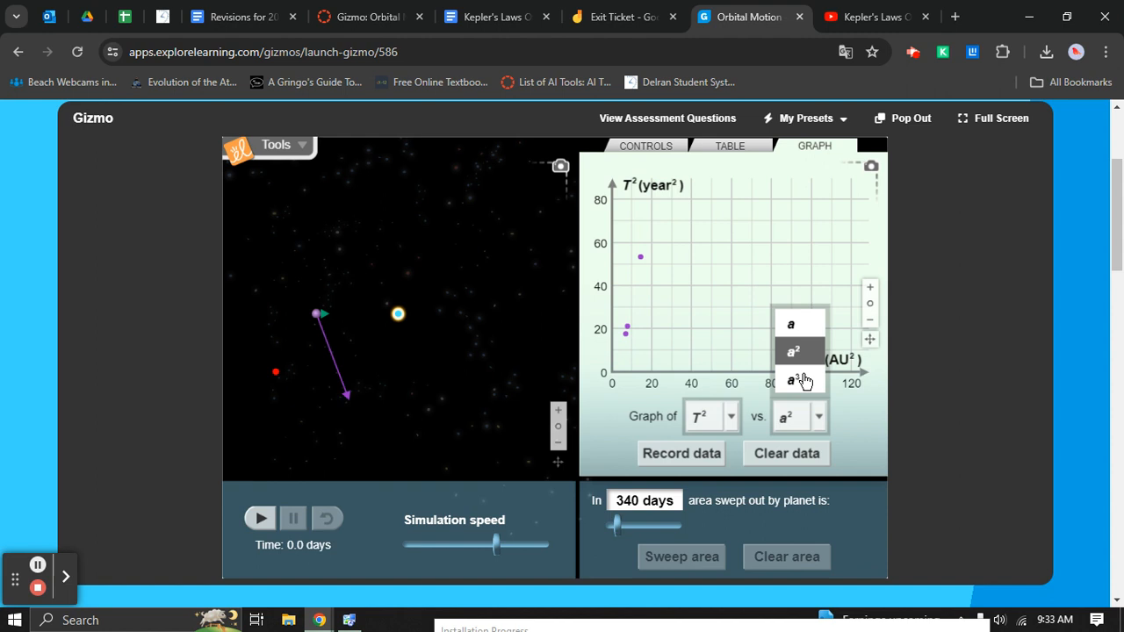
click(794, 379)
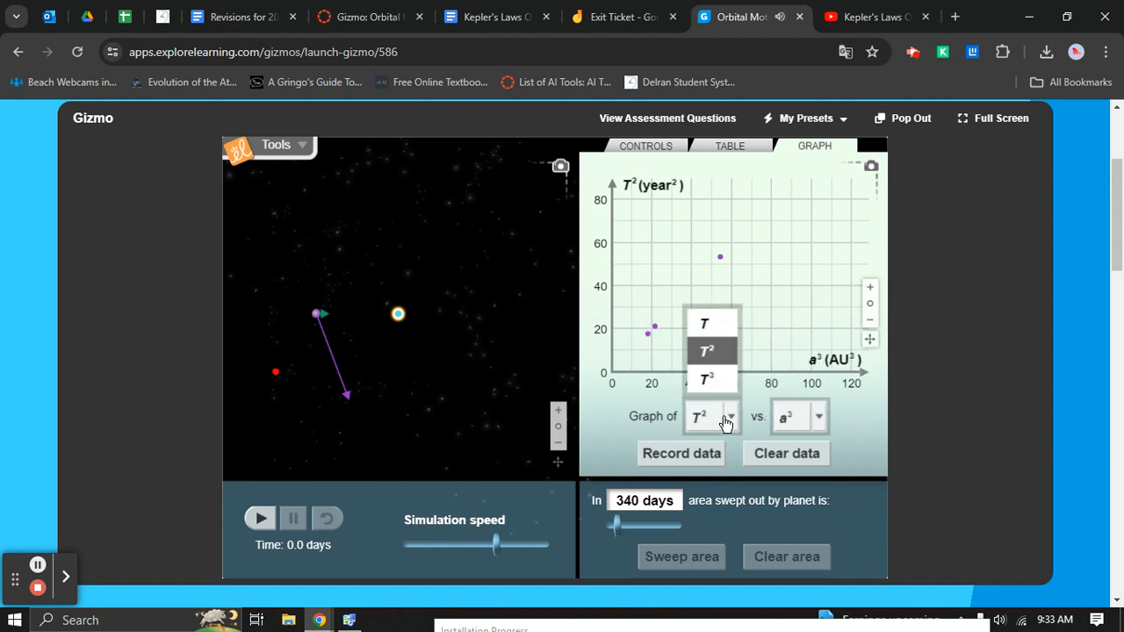
click(704, 323)
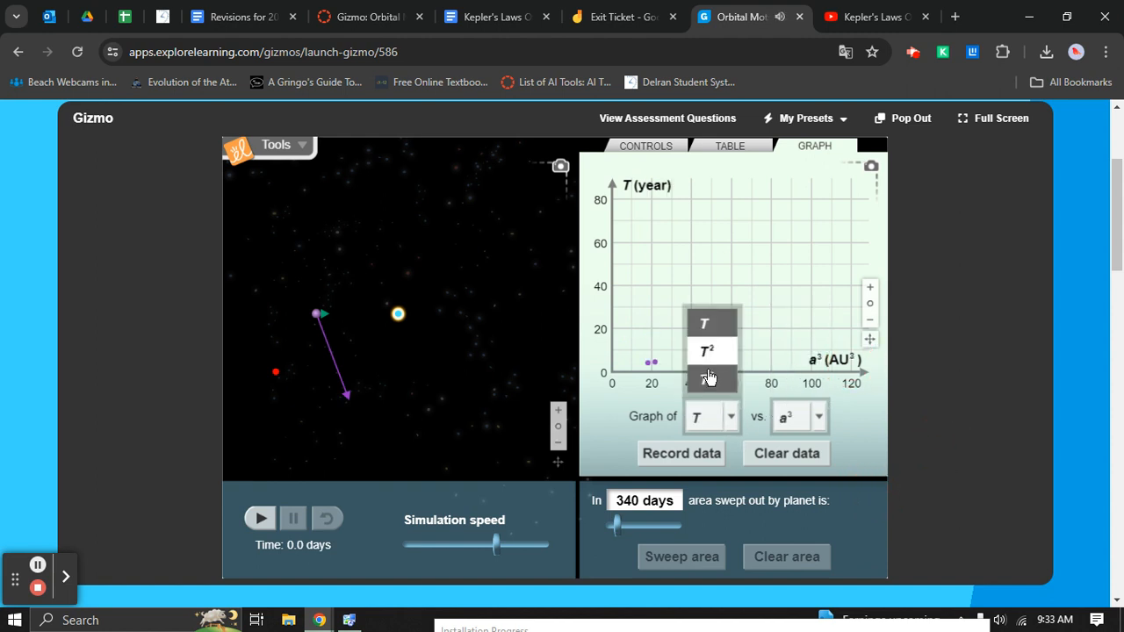
click(709, 350)
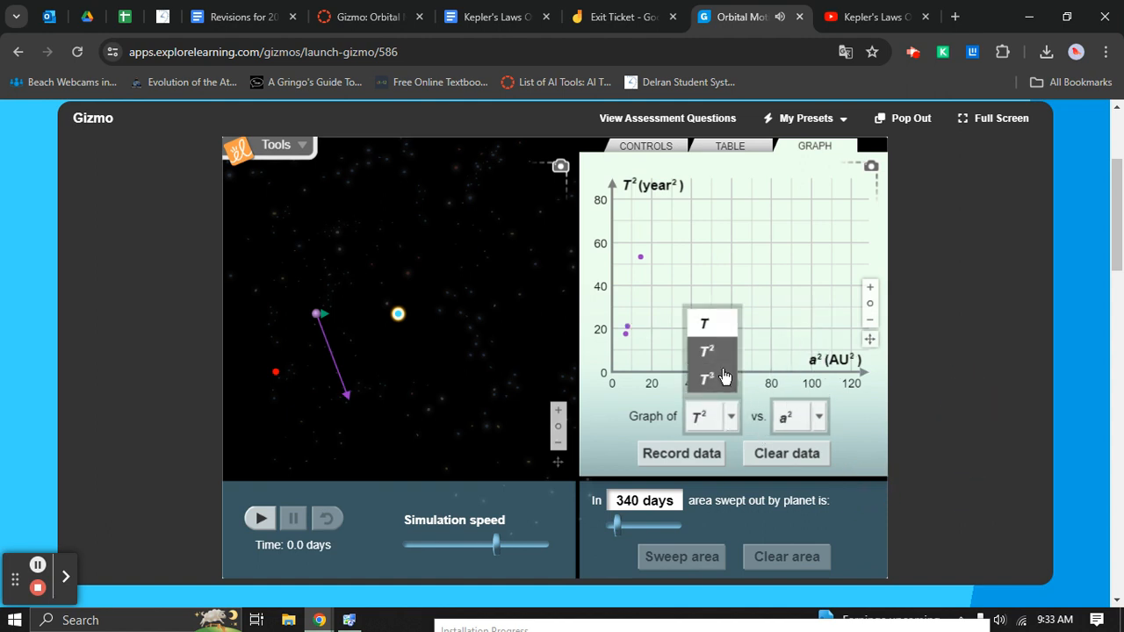
click(711, 376)
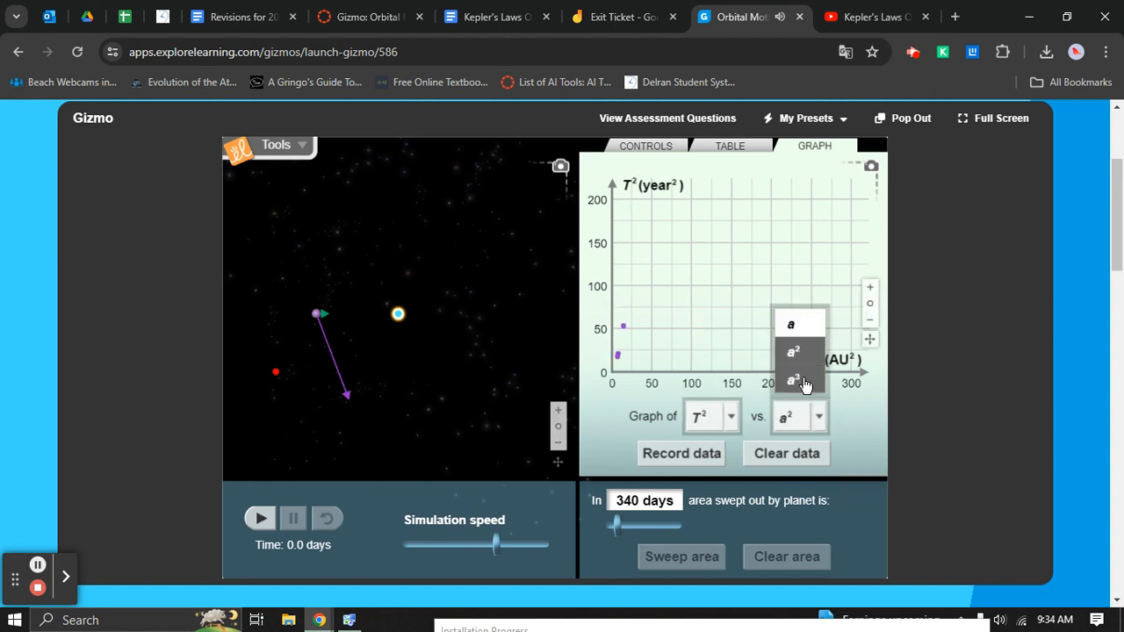
click(792, 381)
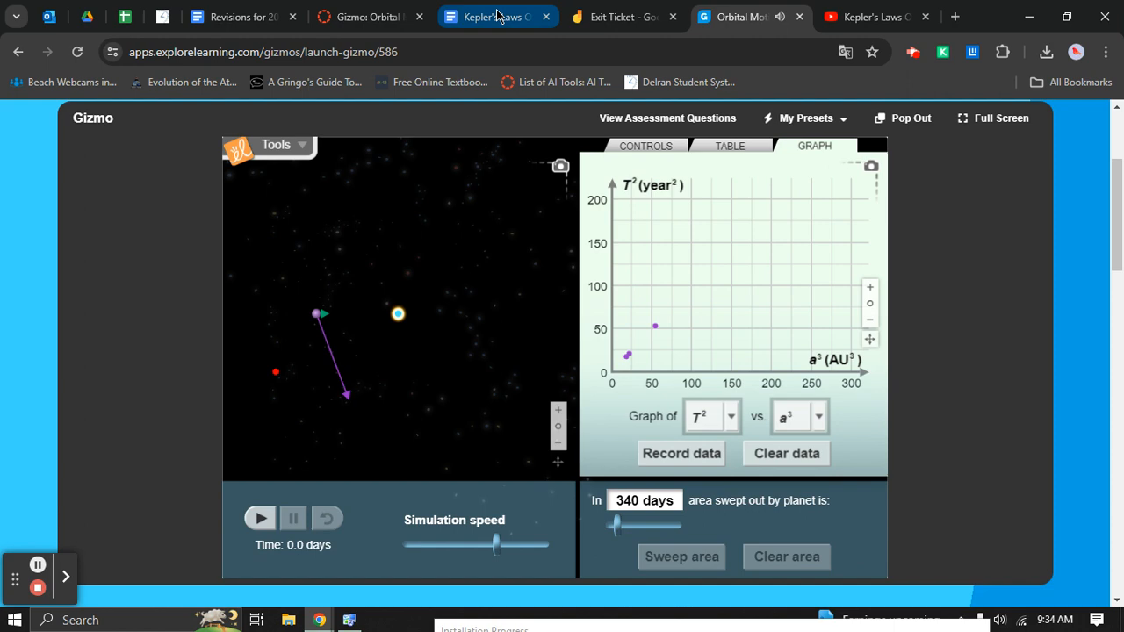
click(489, 16)
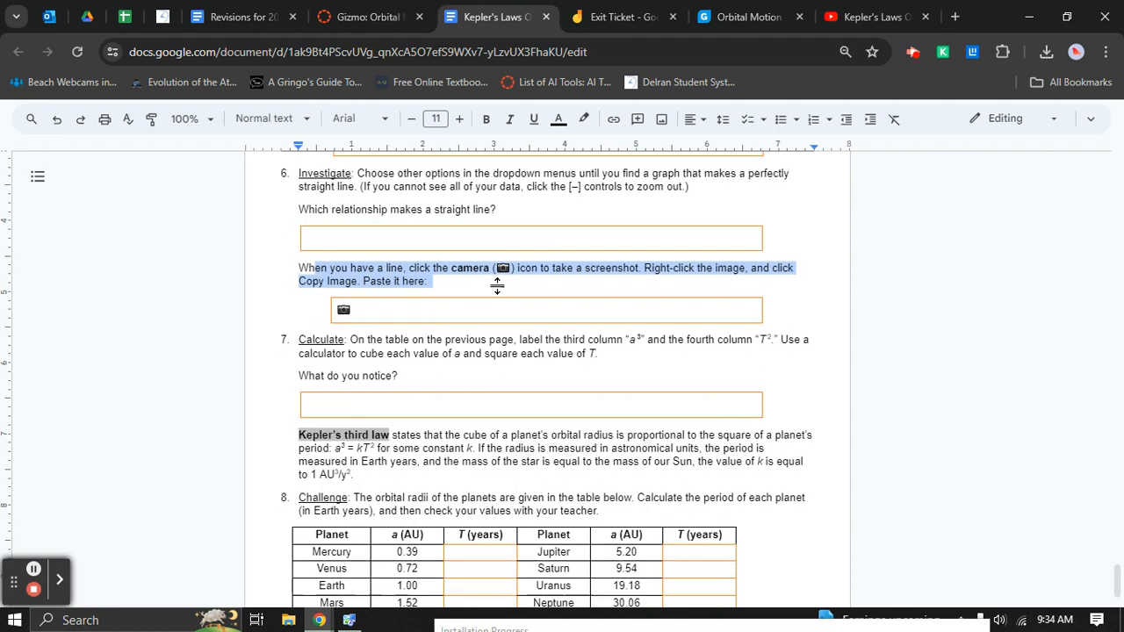
Label the Gather data table's last two column headers a3 and T2.
scroll(down, 3)
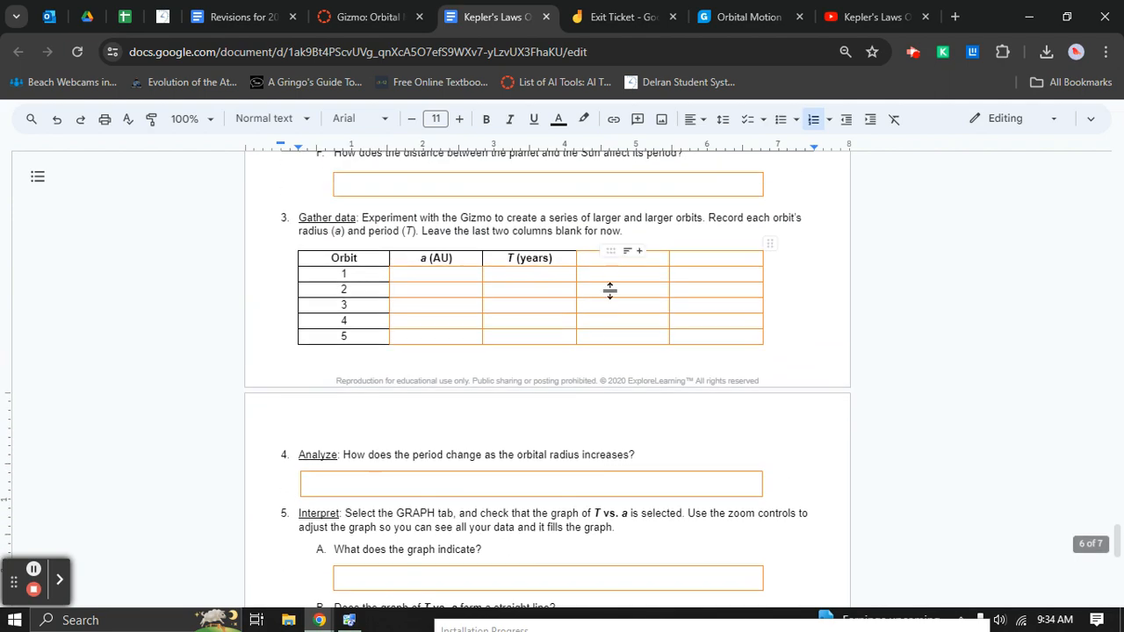
scroll(down, 3)
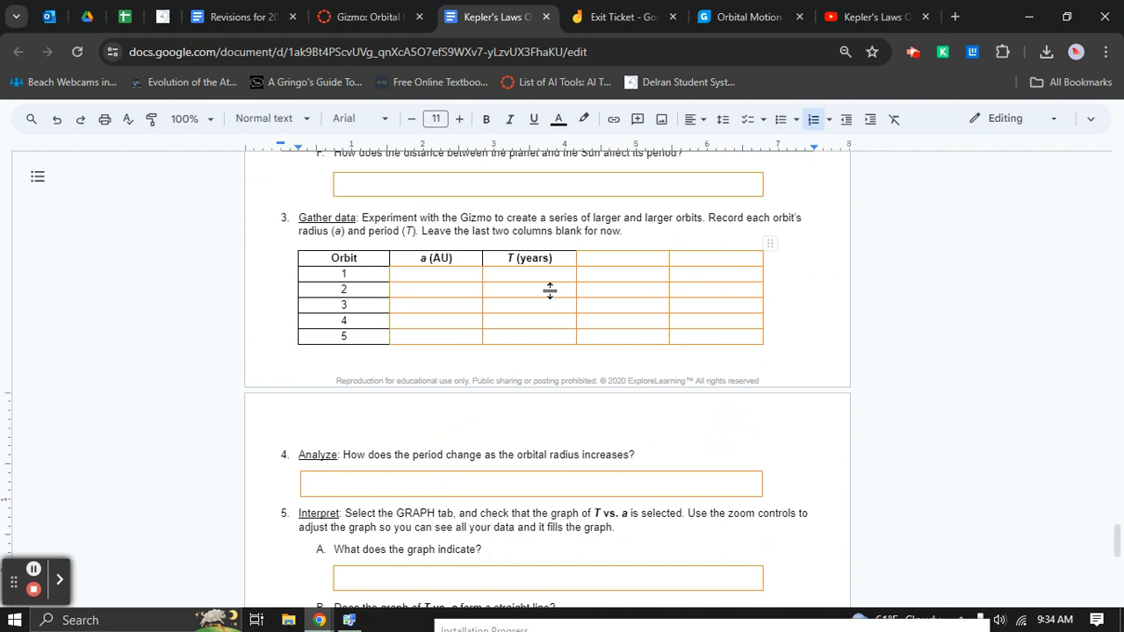
mouse_move(492, 267)
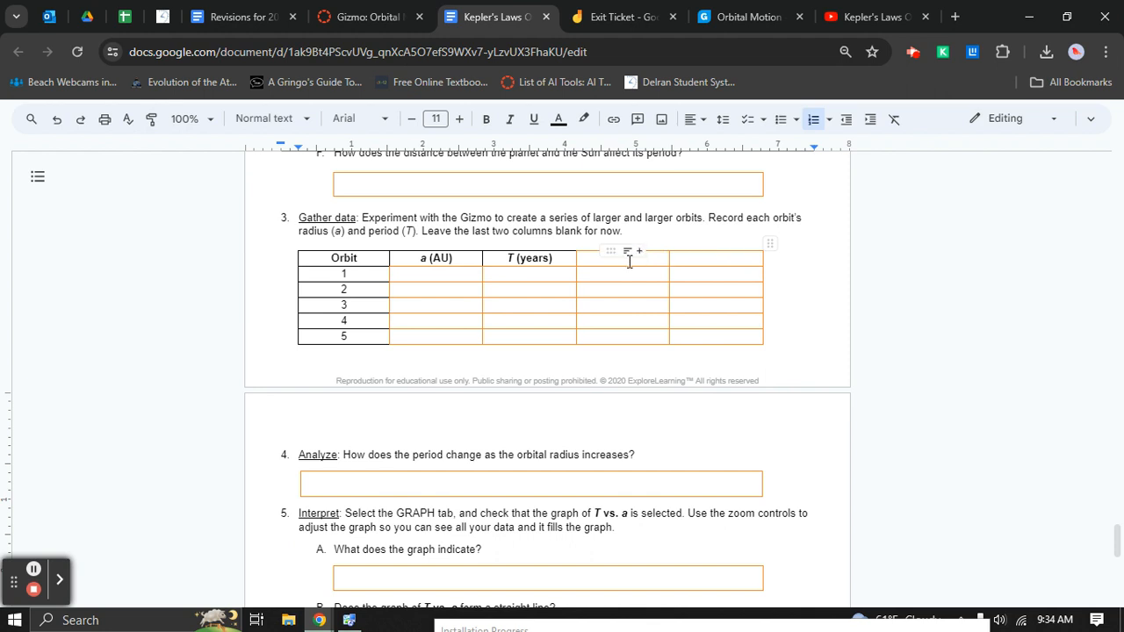
text(a)
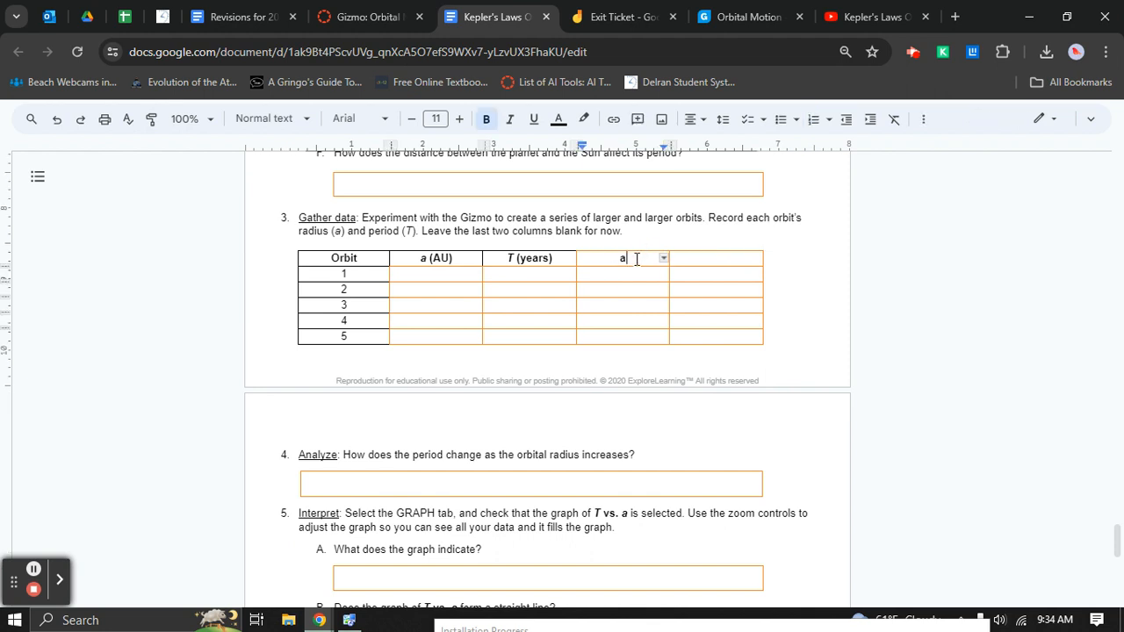
text(3)
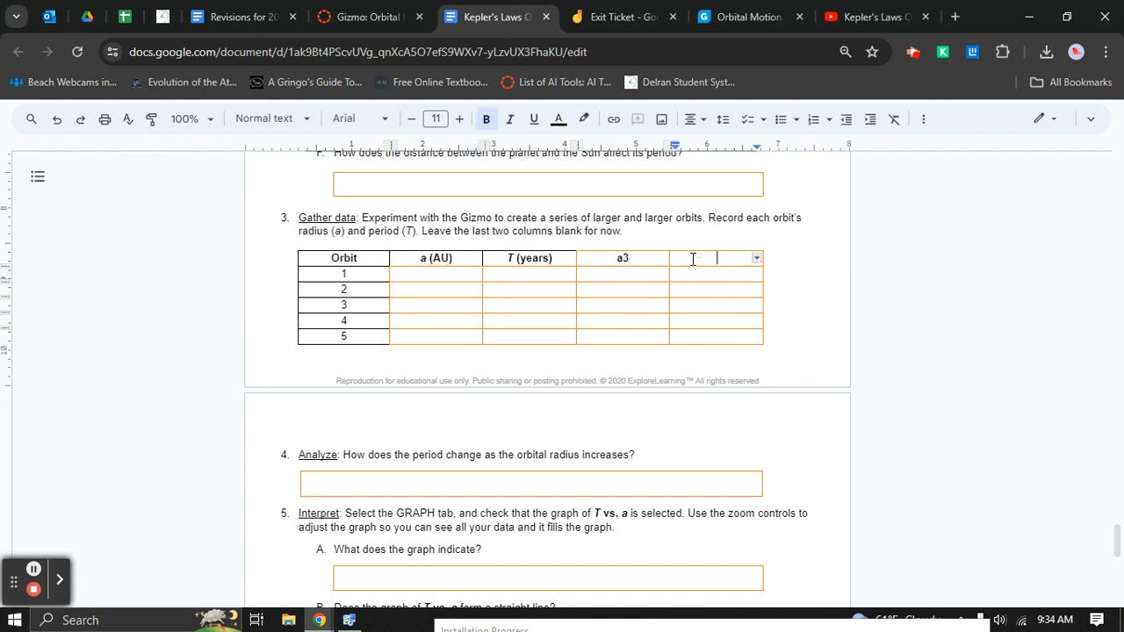
text(T2)
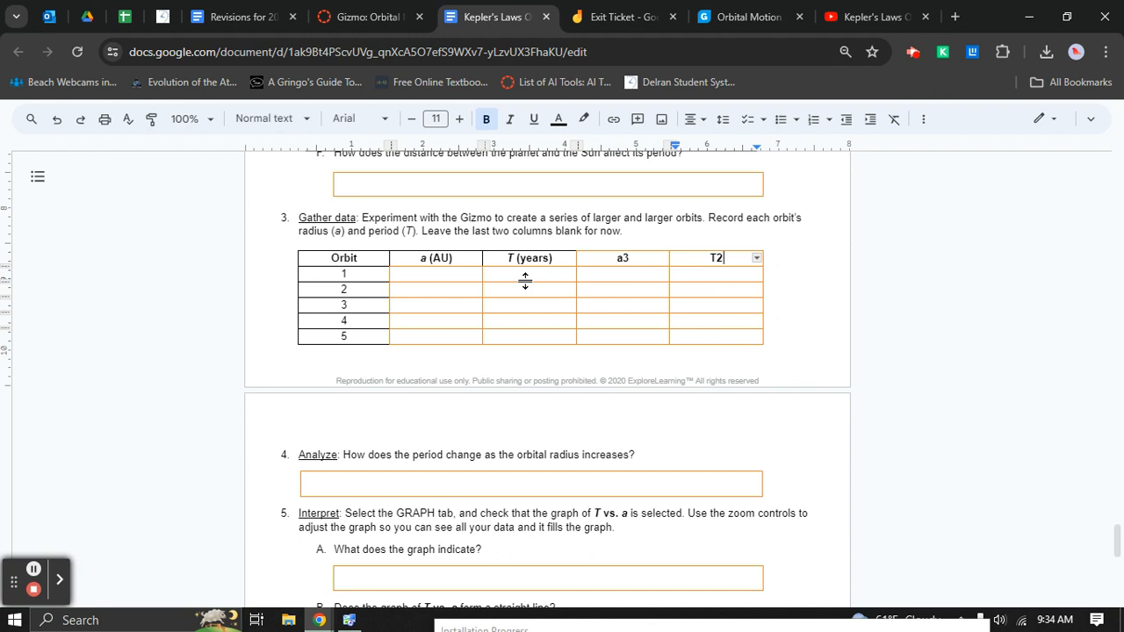
mouse_move(562, 295)
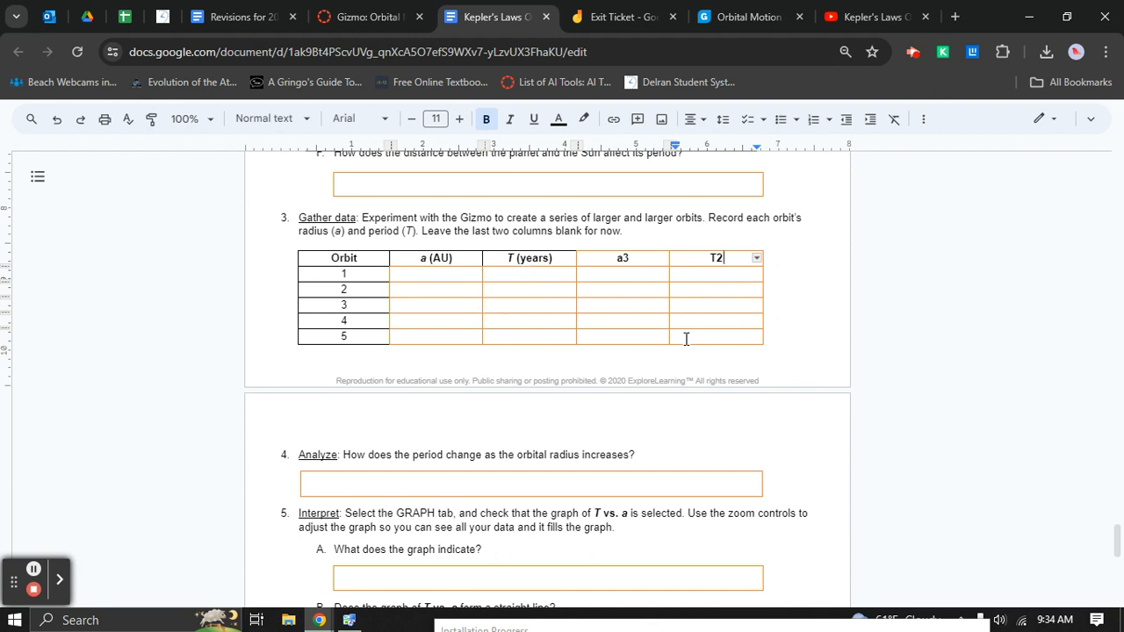
scroll(up, 3)
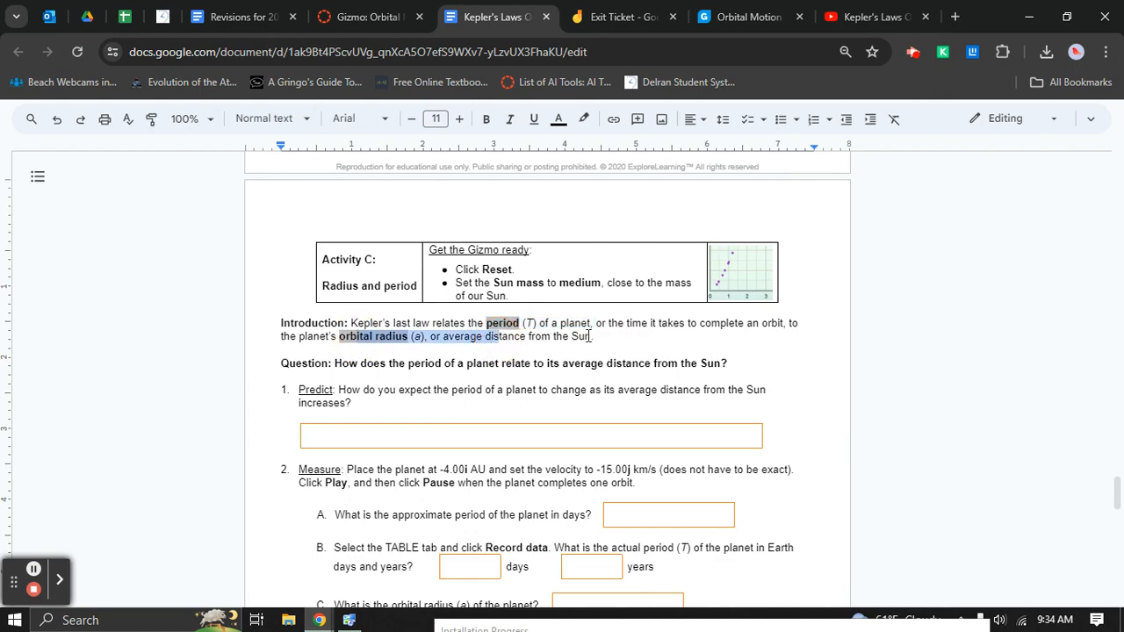
scroll(down, 3)
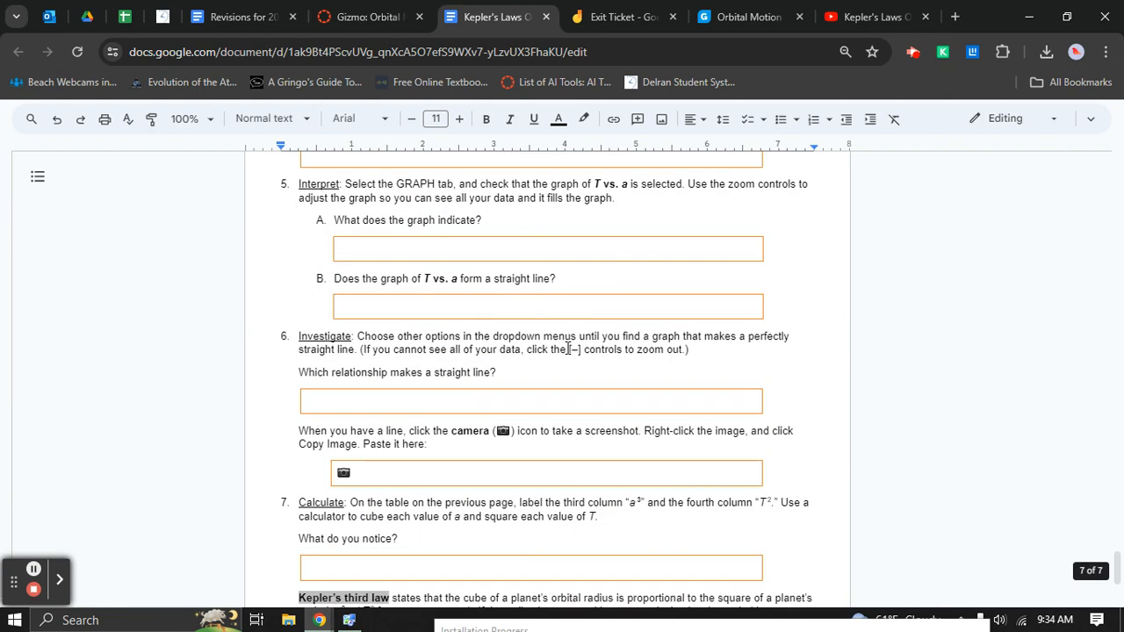
scroll(down, 3)
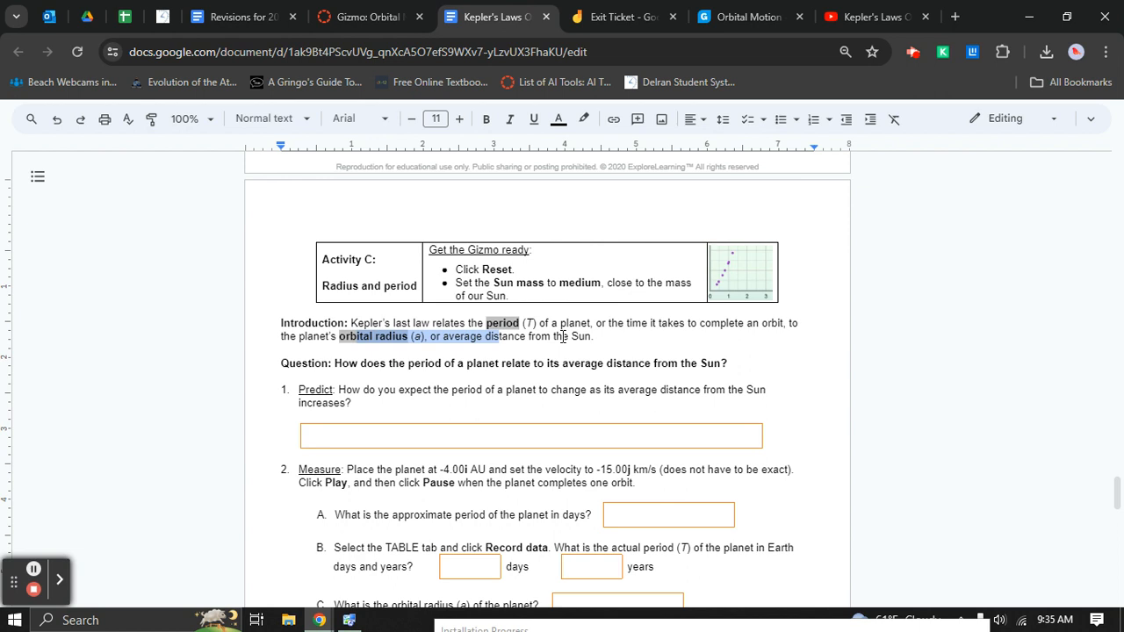
mouse_move(550, 346)
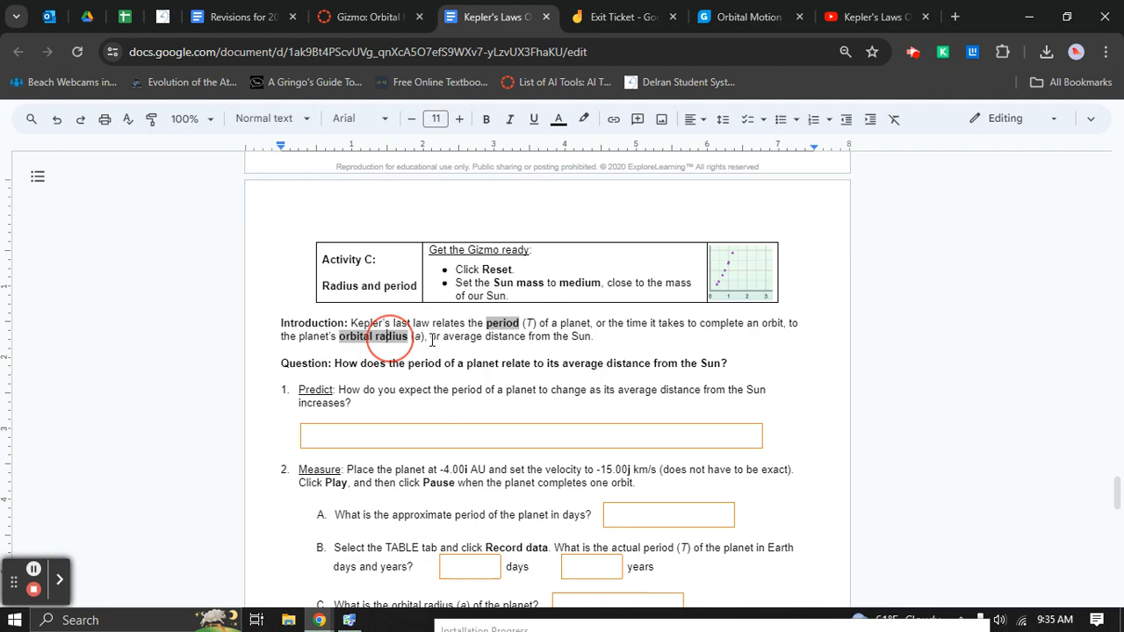
scroll(down, 3)
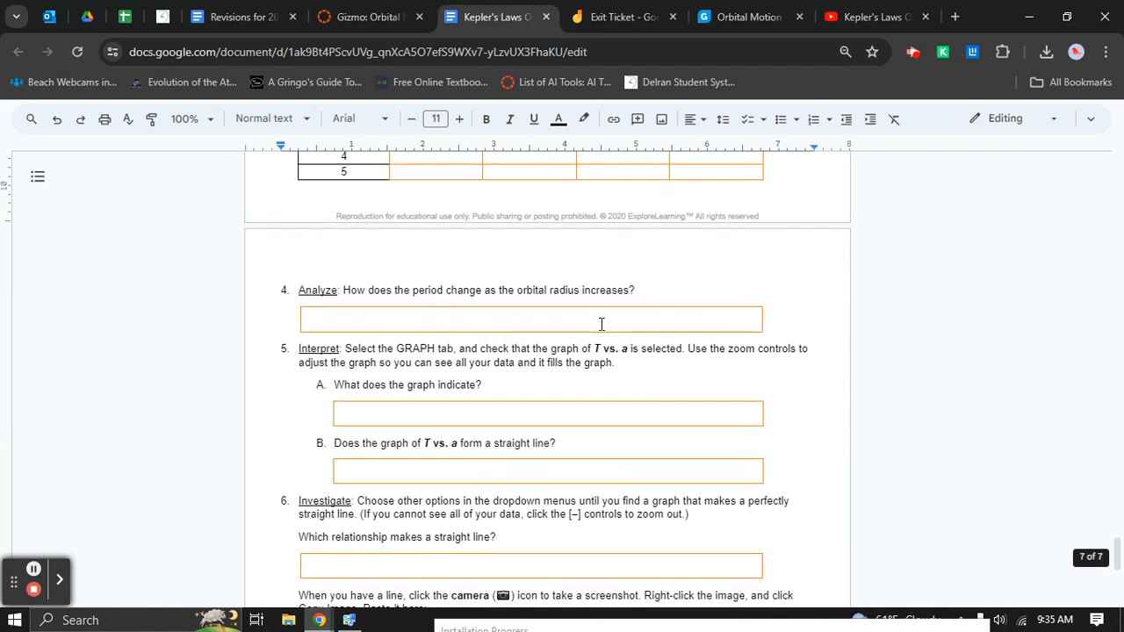
scroll(down, 3)
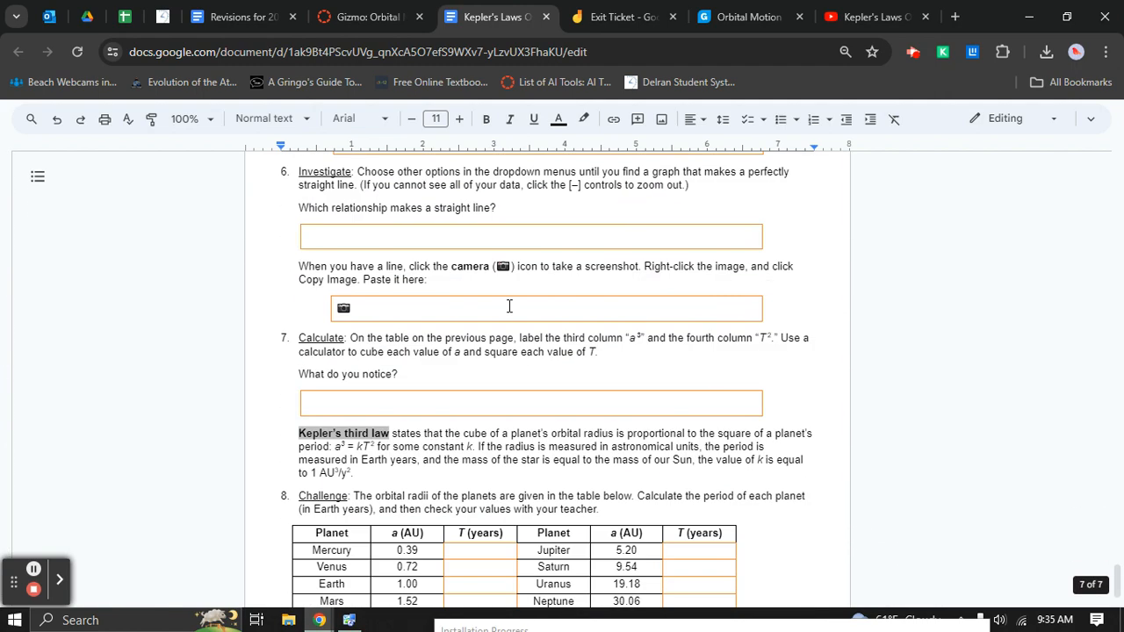
scroll(down, 3)
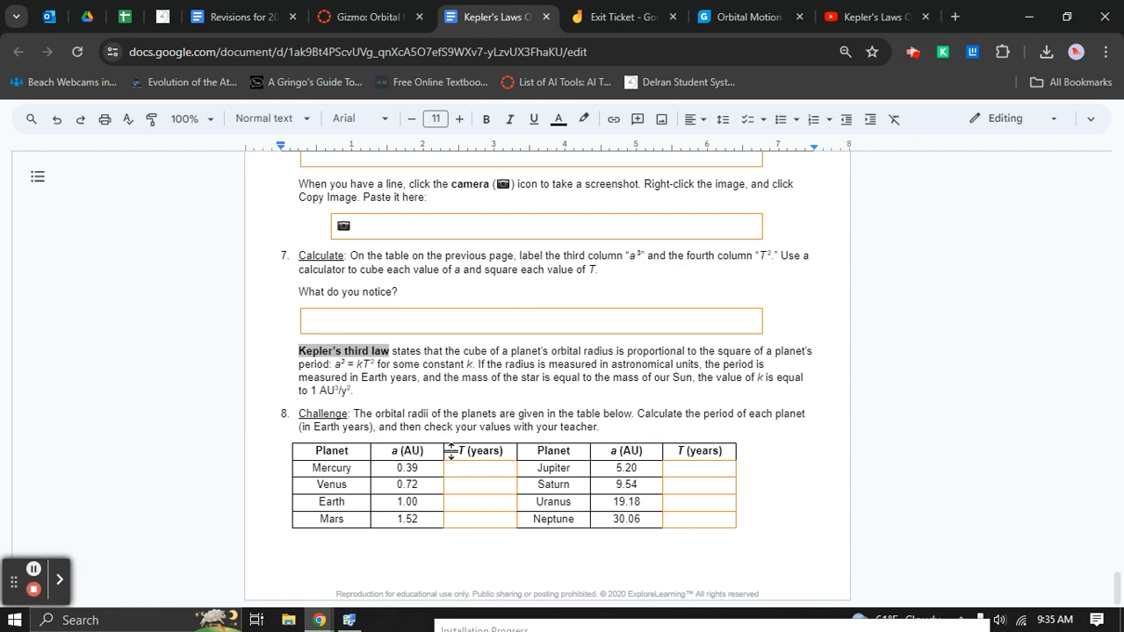